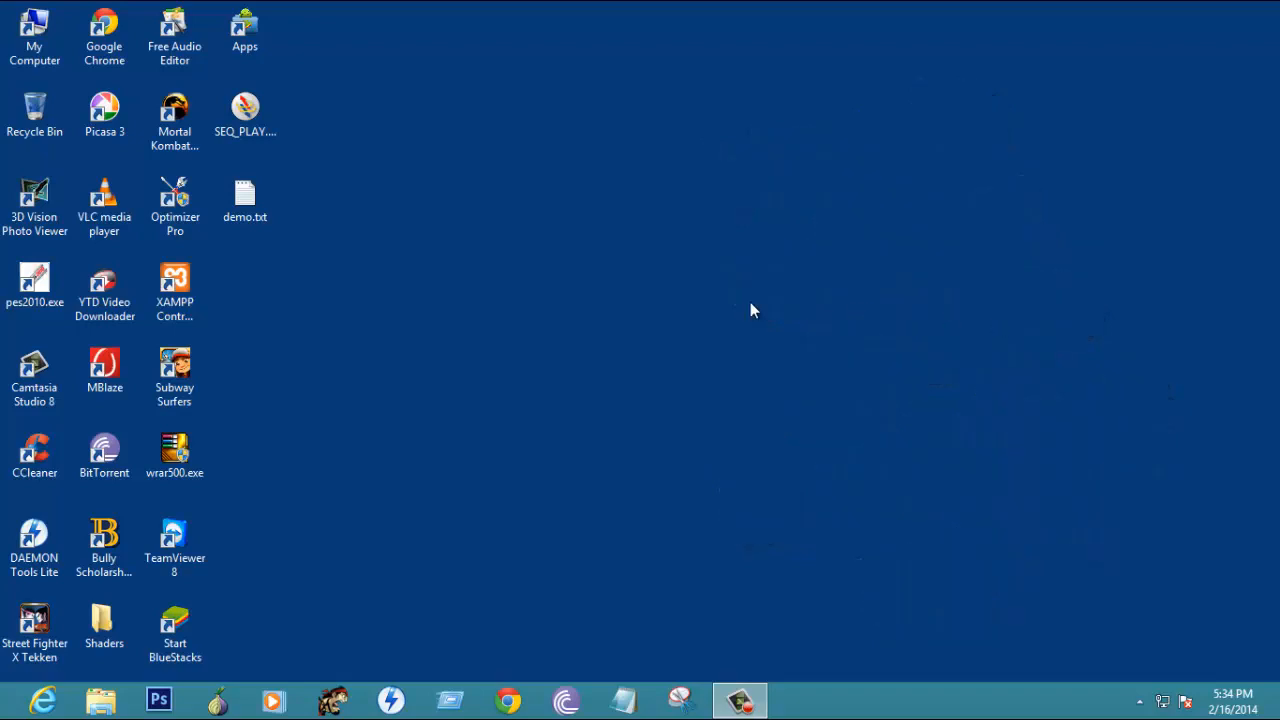
pyautogui.moveTo(568, 532)
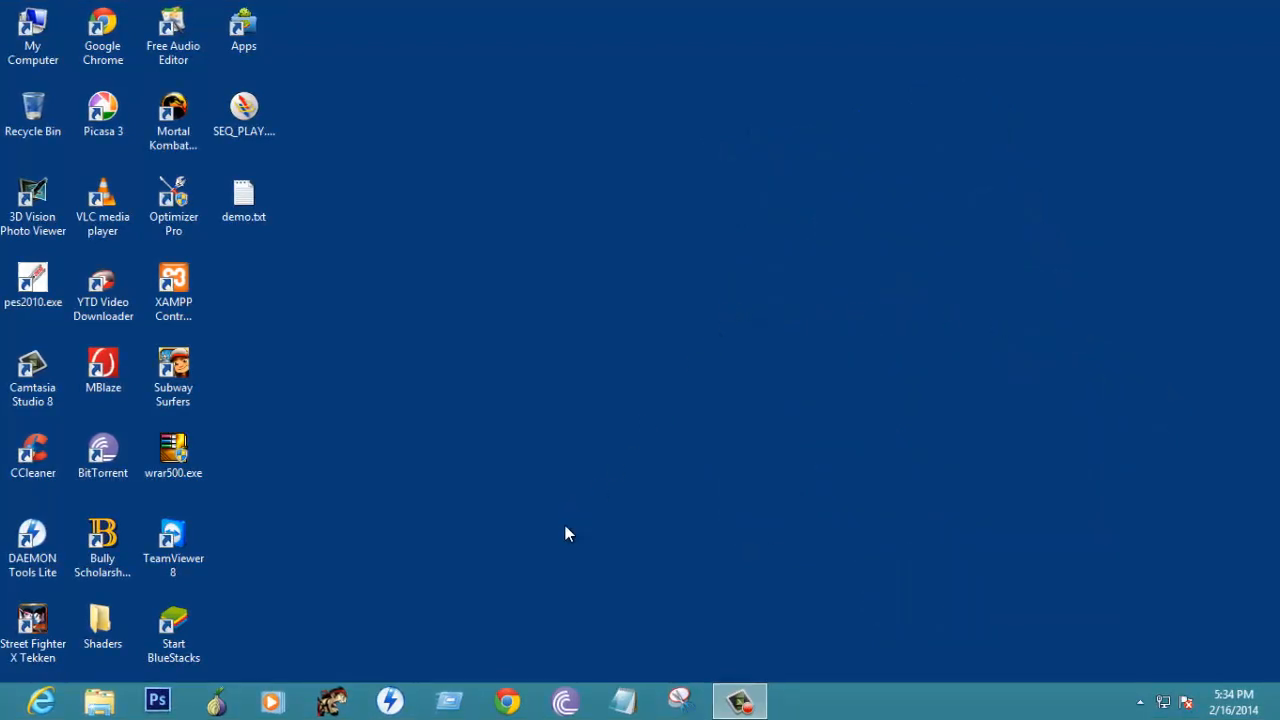
# Launch Google Chrome from the desktop shortcut.
pyautogui.click(506, 700)
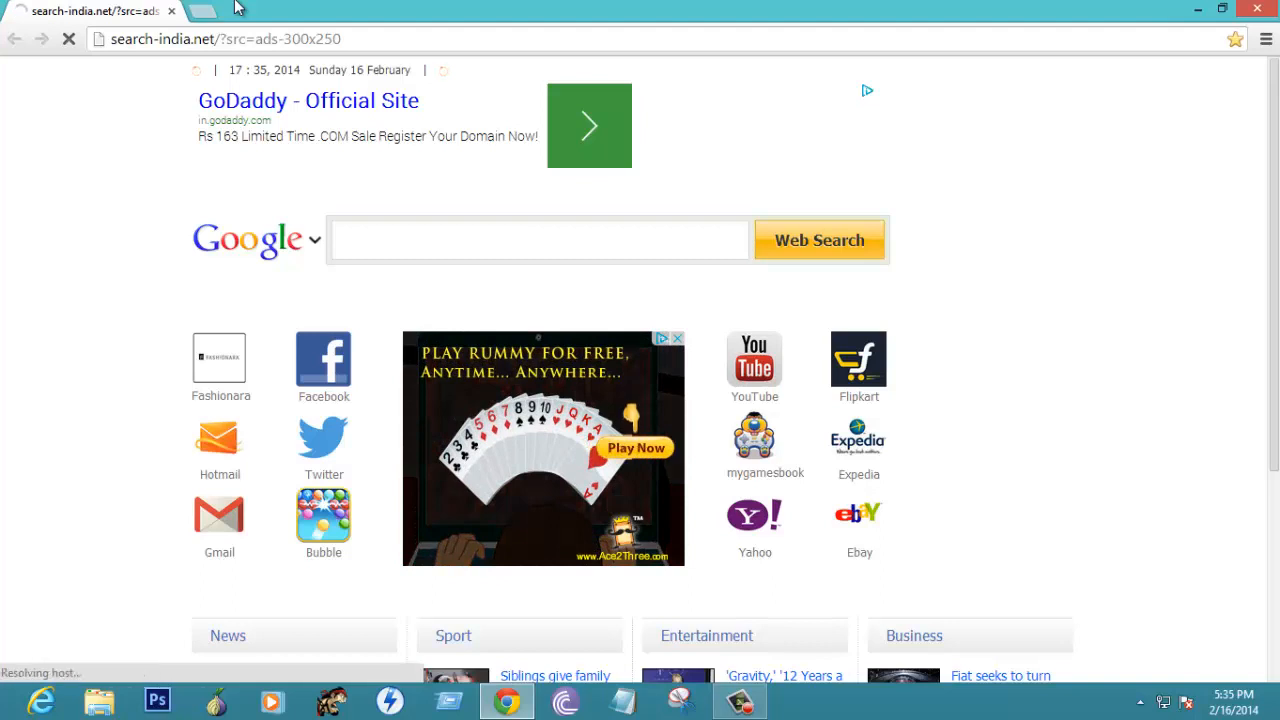
pyautogui.moveTo(310, 30)
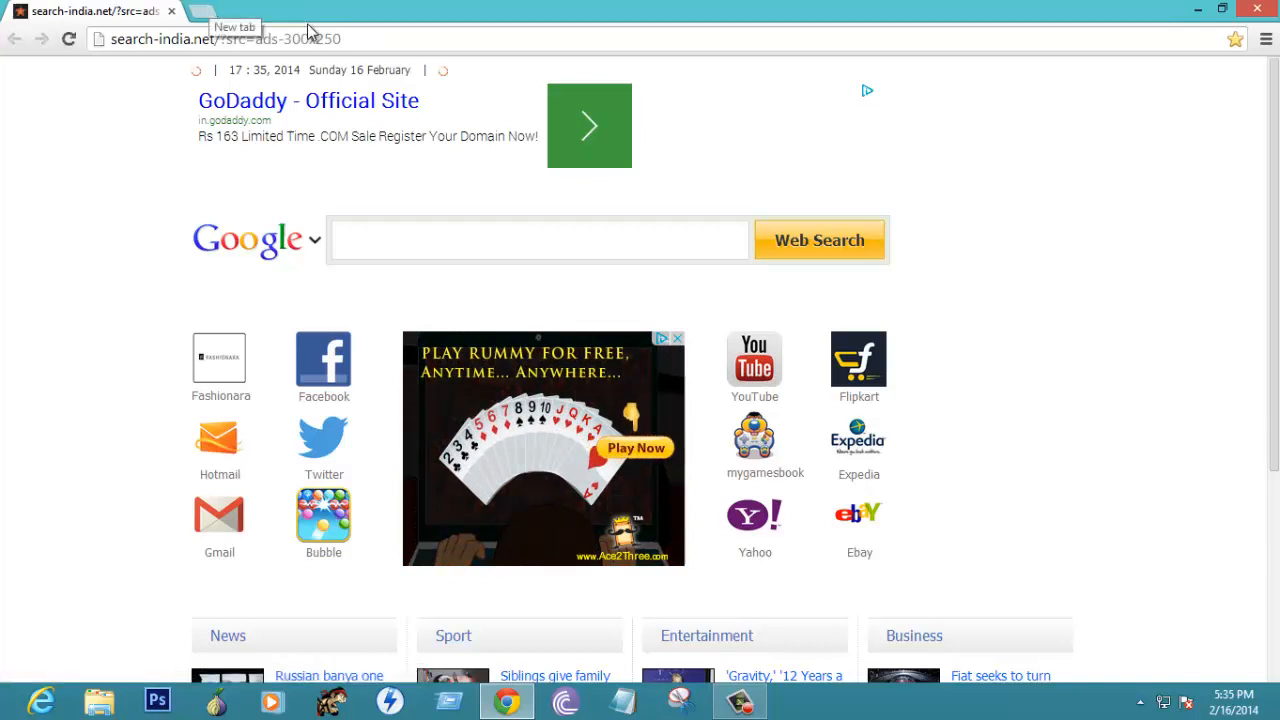
# Navigate to hidemyass.com to reach the Hide My Ass! web proxy page.
pyautogui.write('hidemyass.com')
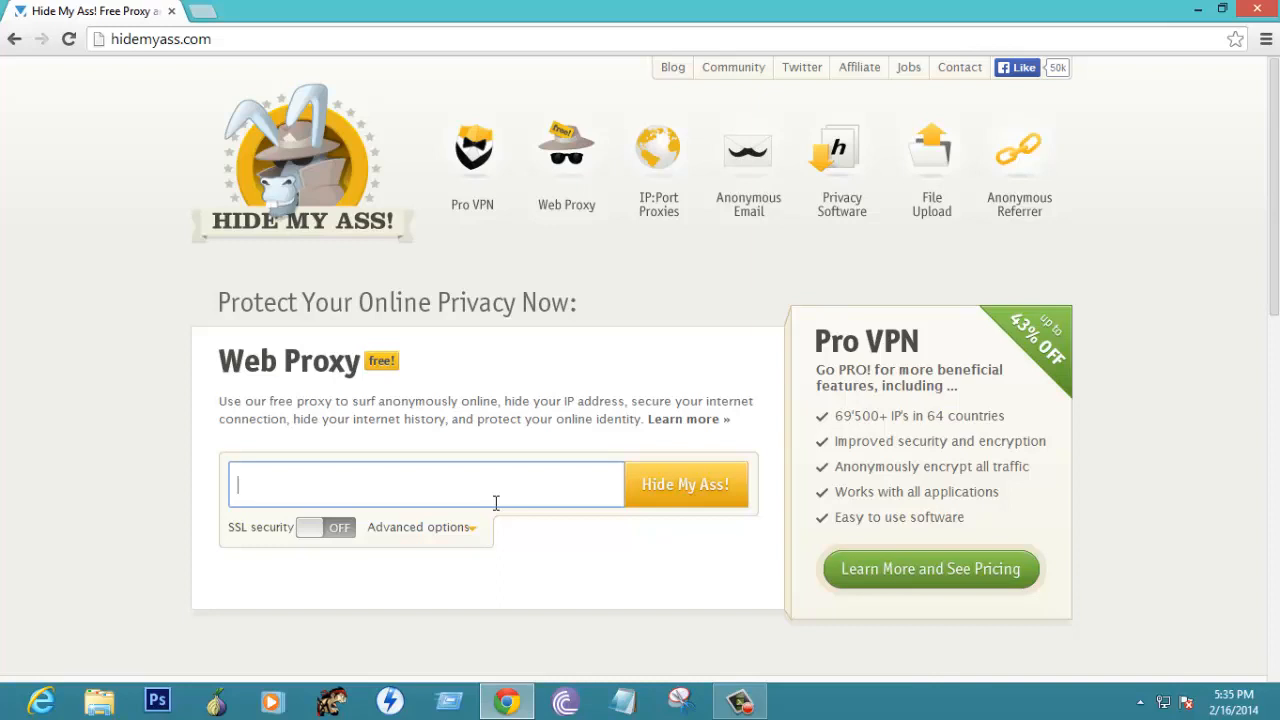
# Enter youtube.com in the Web Proxy box and load YouTube through Hide My Ass!
pyautogui.write('y')
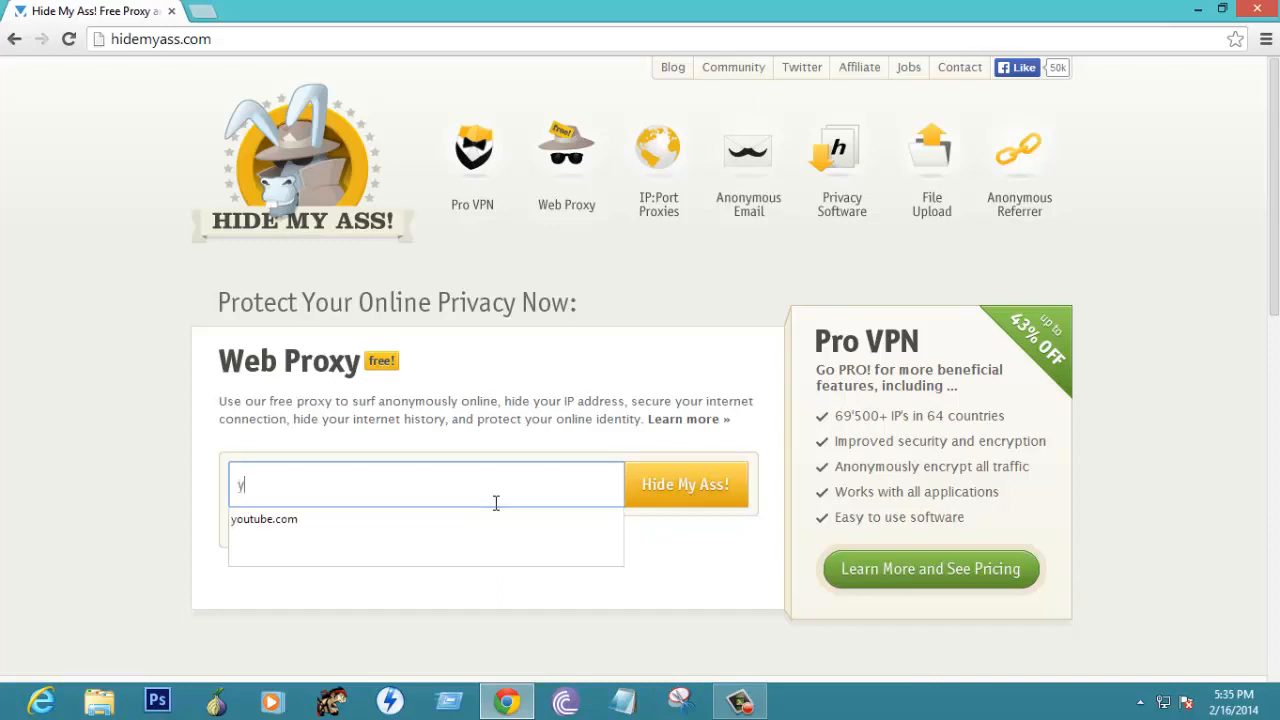
pyautogui.write('outube.com')
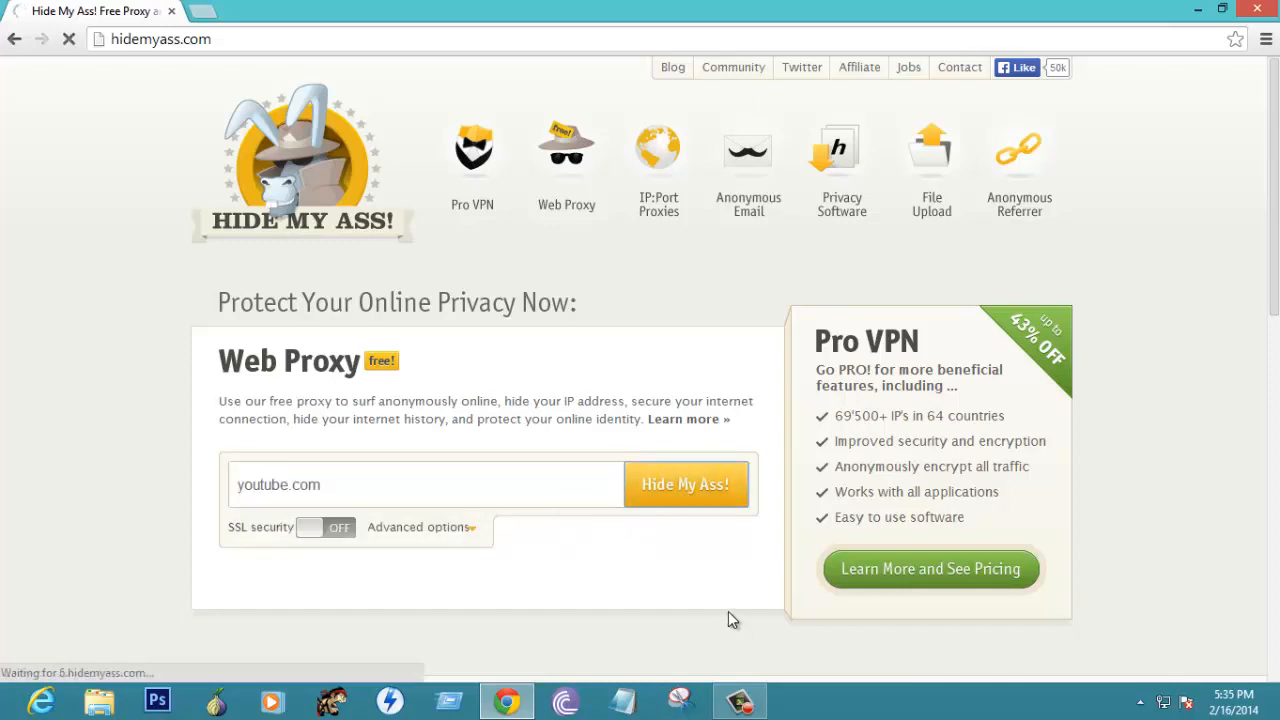
pyautogui.click(686, 484)
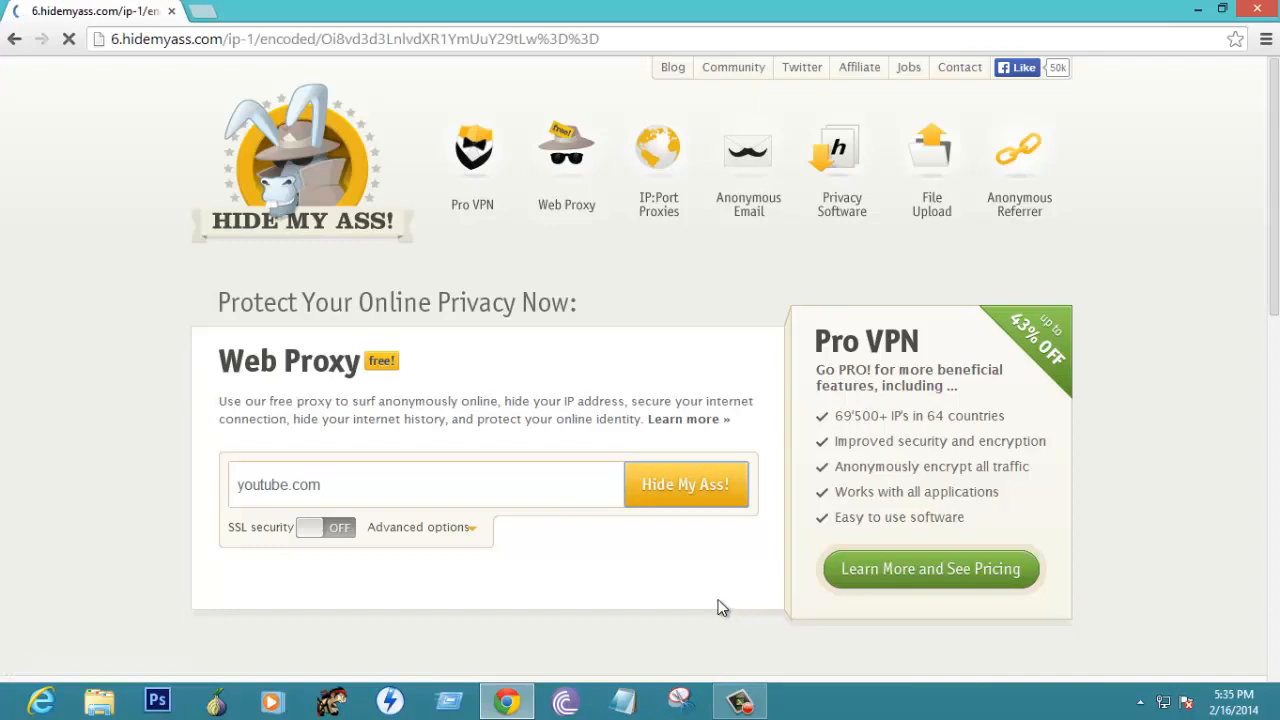
pyautogui.moveTo(696, 570)
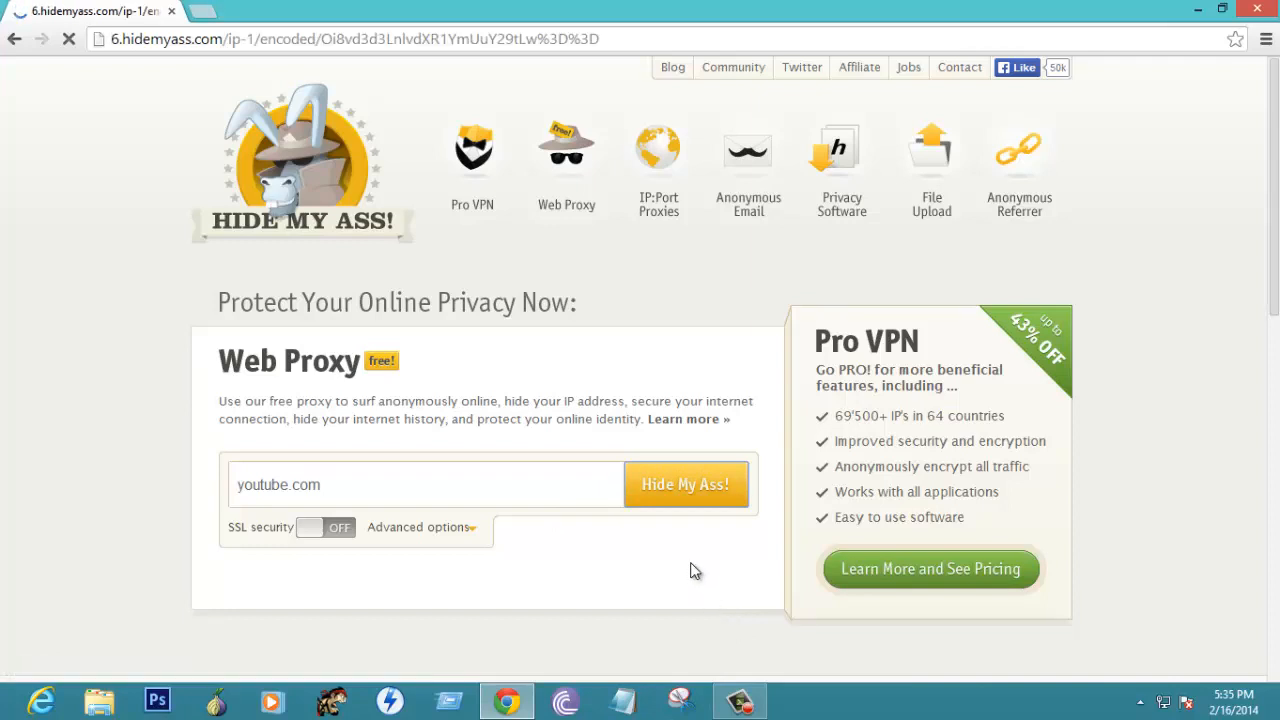
pyautogui.click(686, 484)
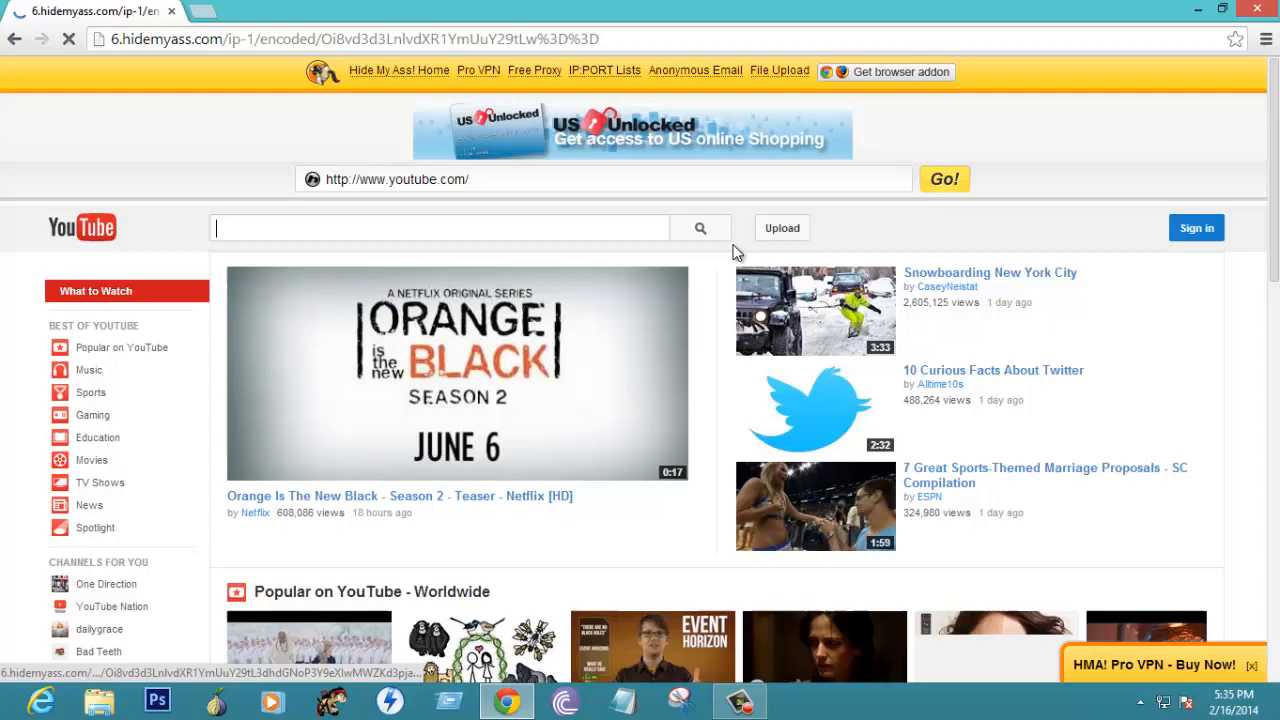
# Search the proxied YouTube page for 123 and browse the video results.
pyautogui.scroll(-3)
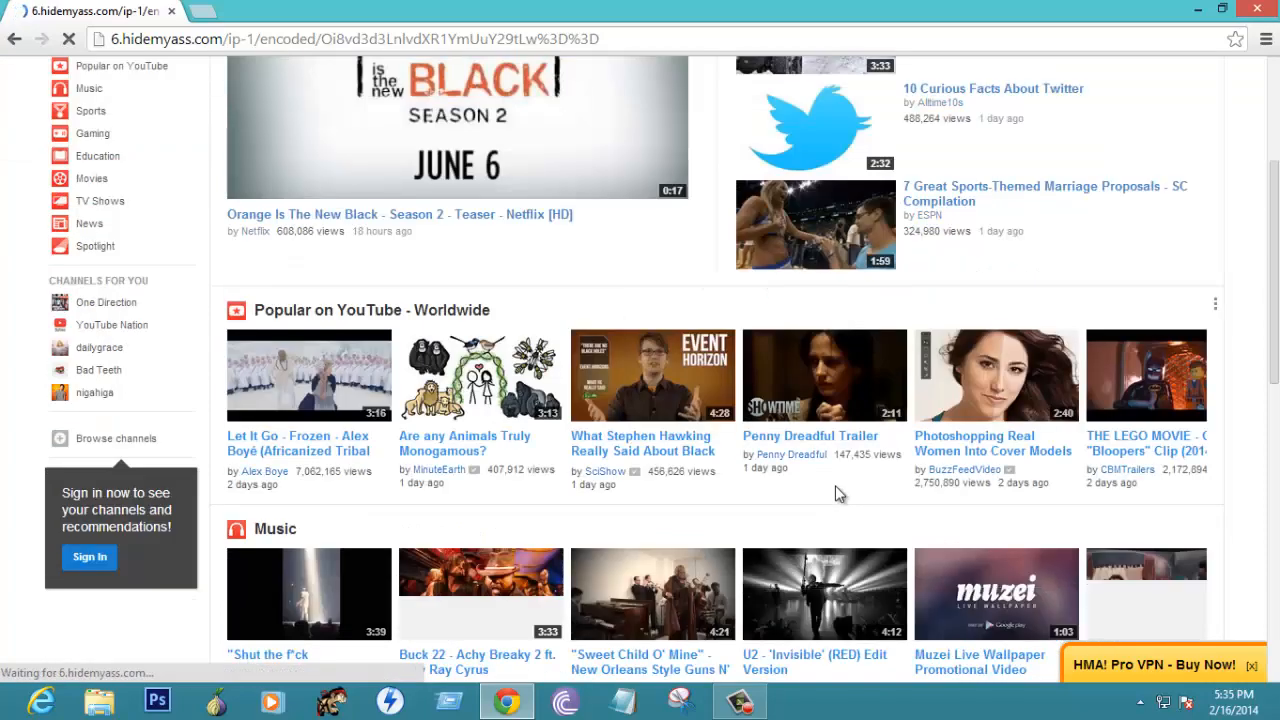
pyautogui.scroll(-3)
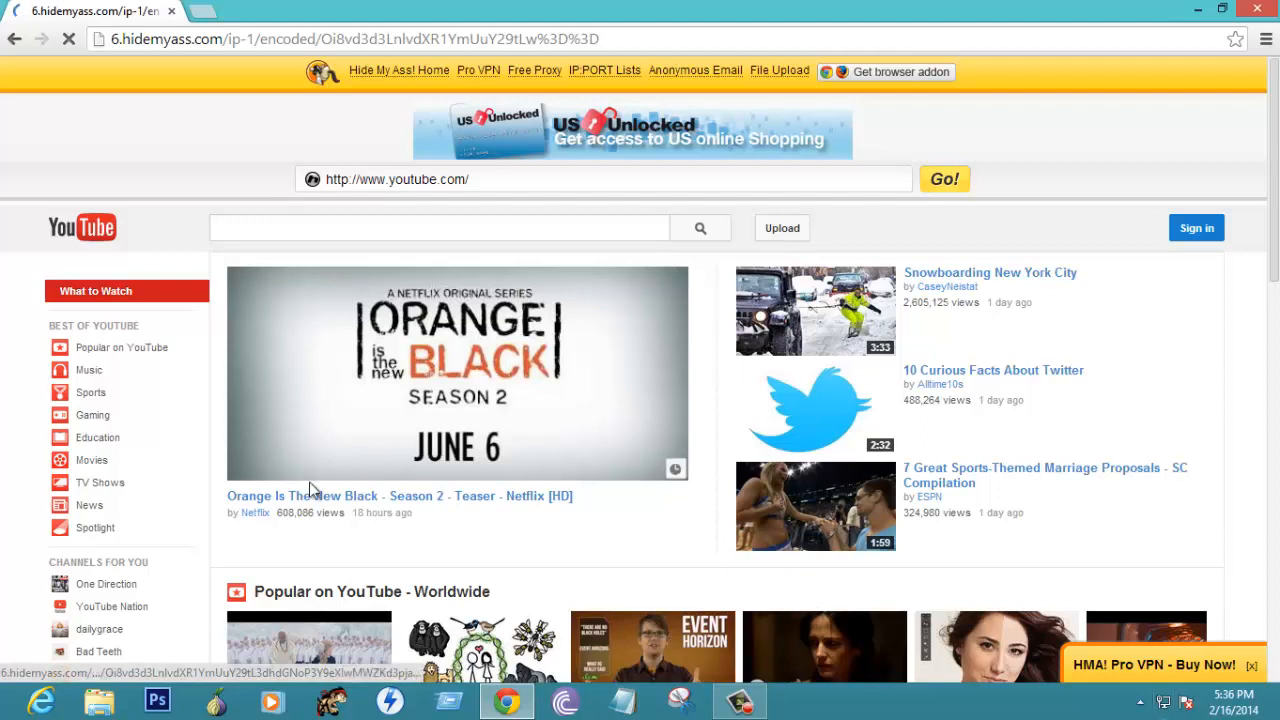
pyautogui.moveTo(364, 96)
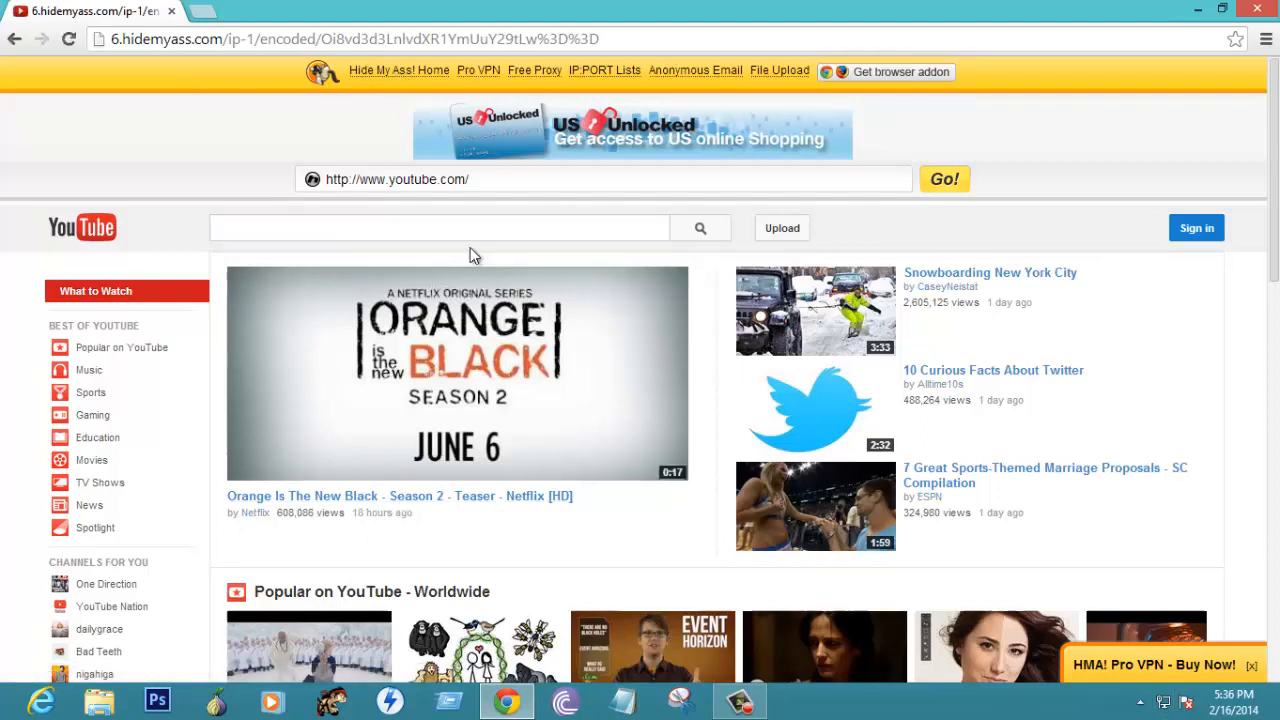
pyautogui.moveTo(512, 270)
pyautogui.write('123')
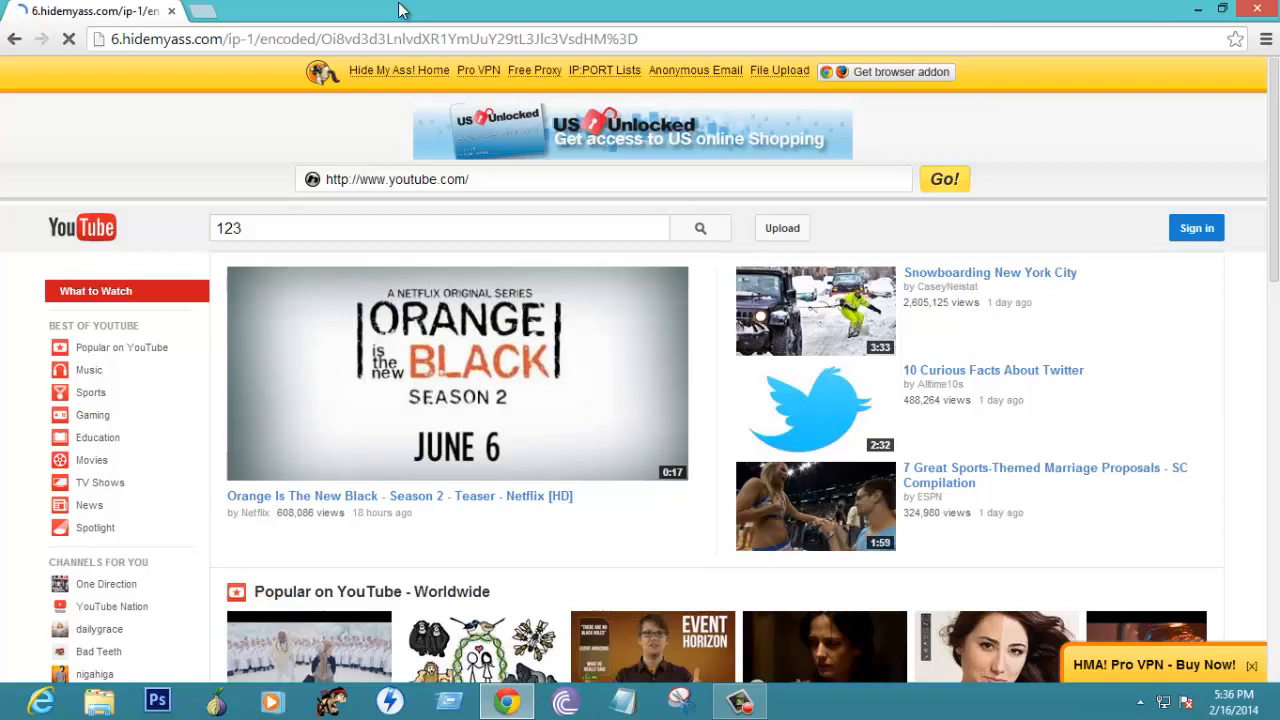
pyautogui.click(700, 228)
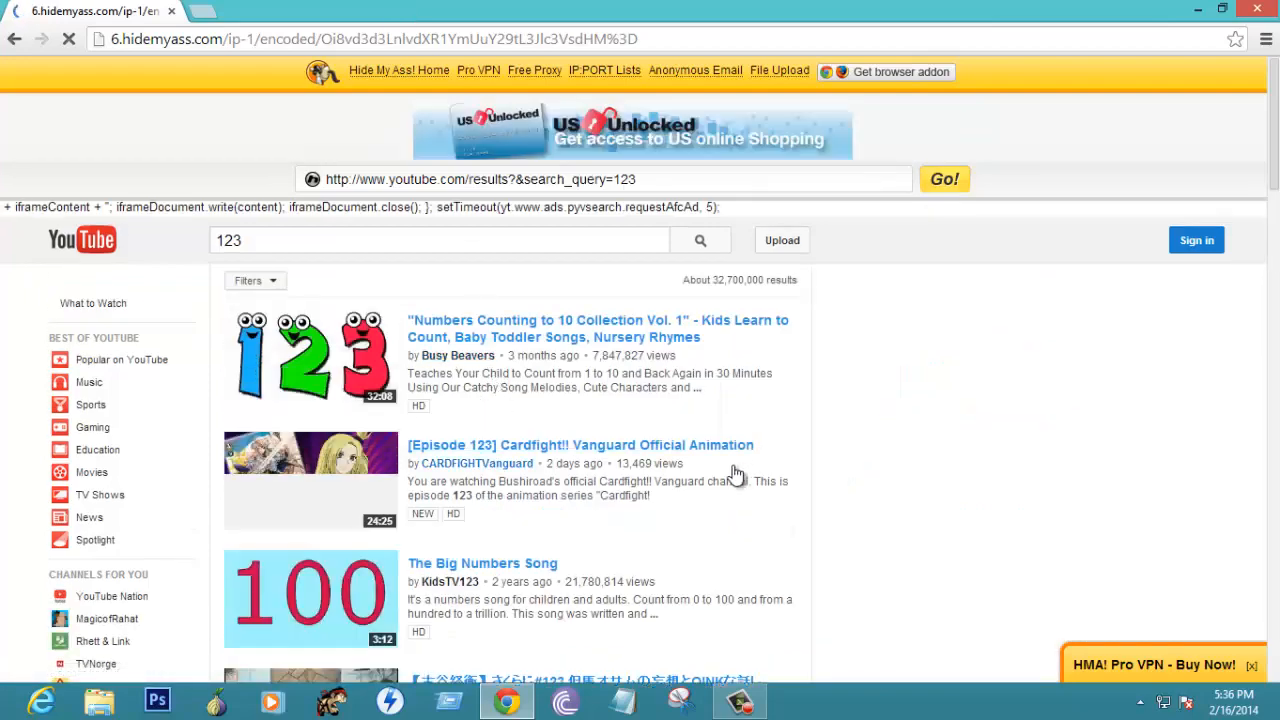
pyautogui.scroll(-3)
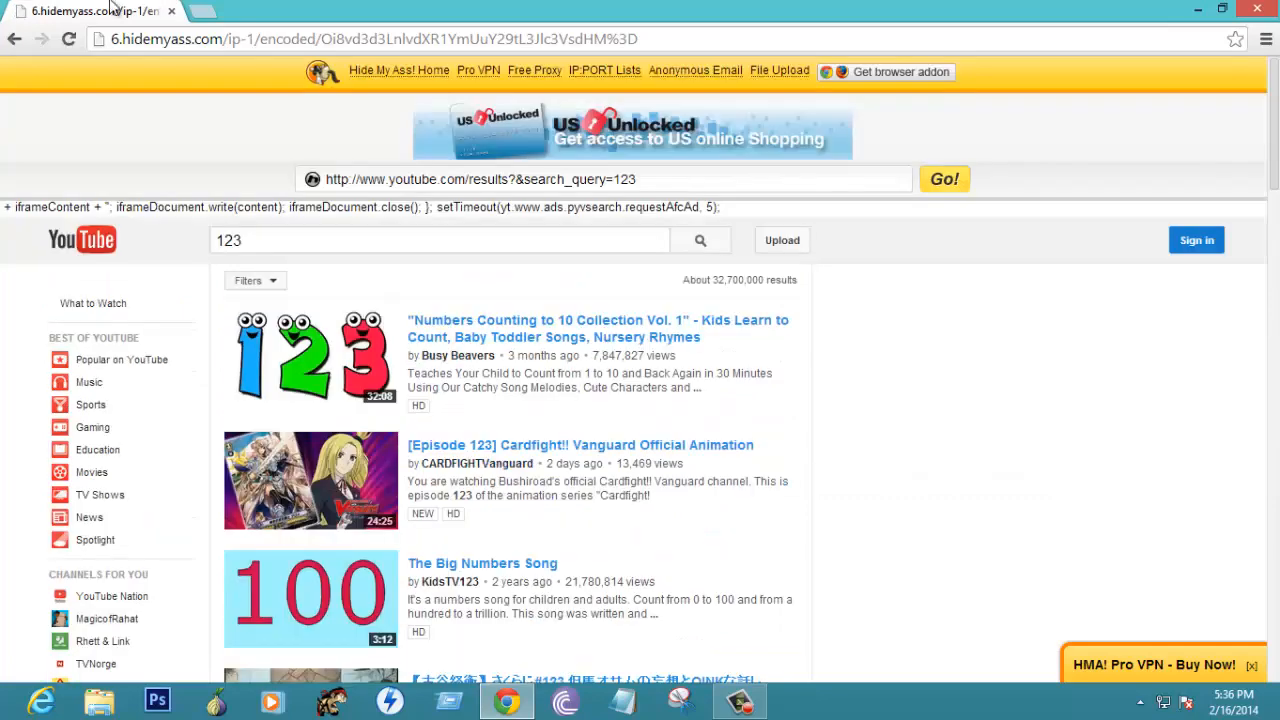
# Load my-proxy.com in a second tab and bring the My-Proxy page into view.
pyautogui.click(290, 12)
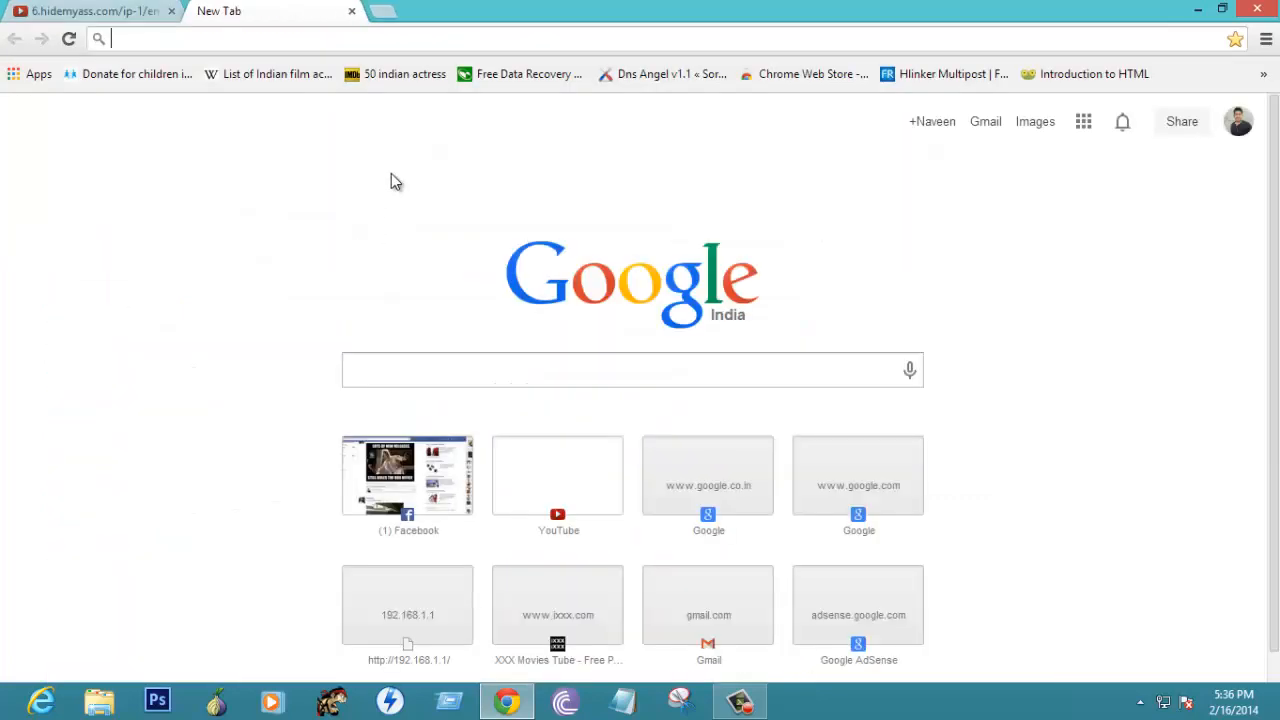
pyautogui.write('my')
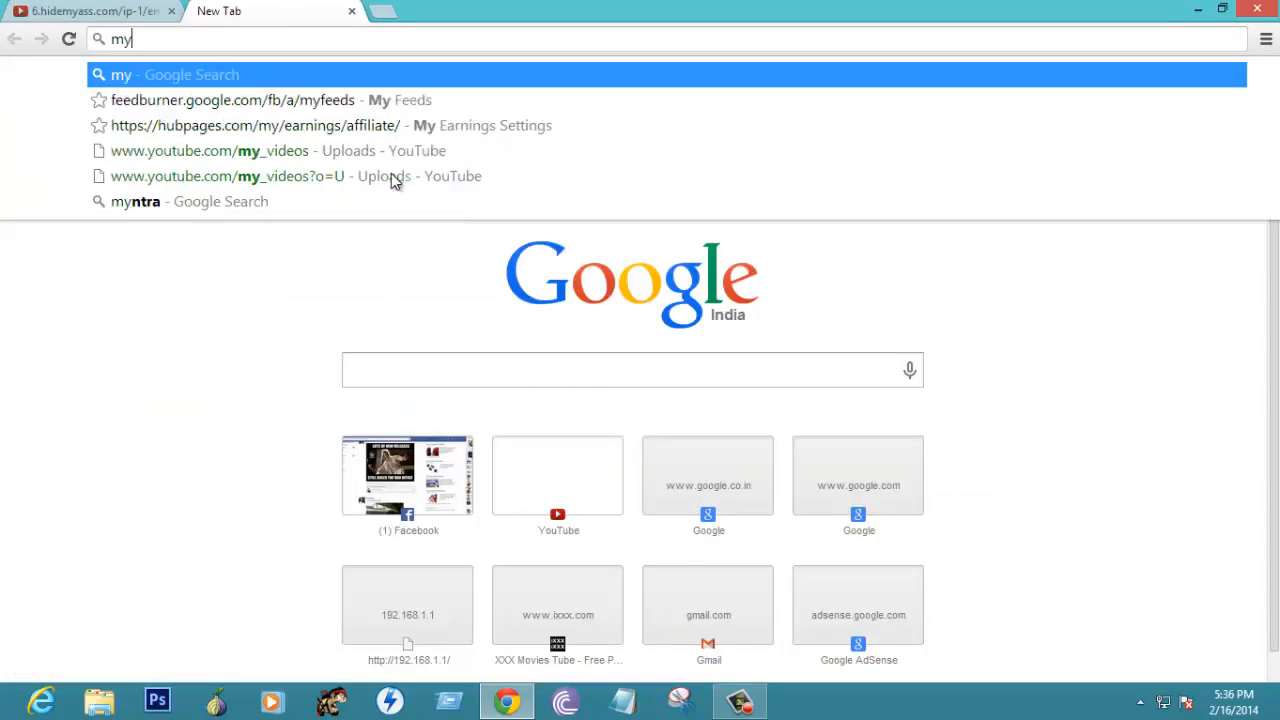
pyautogui.write('-pr')
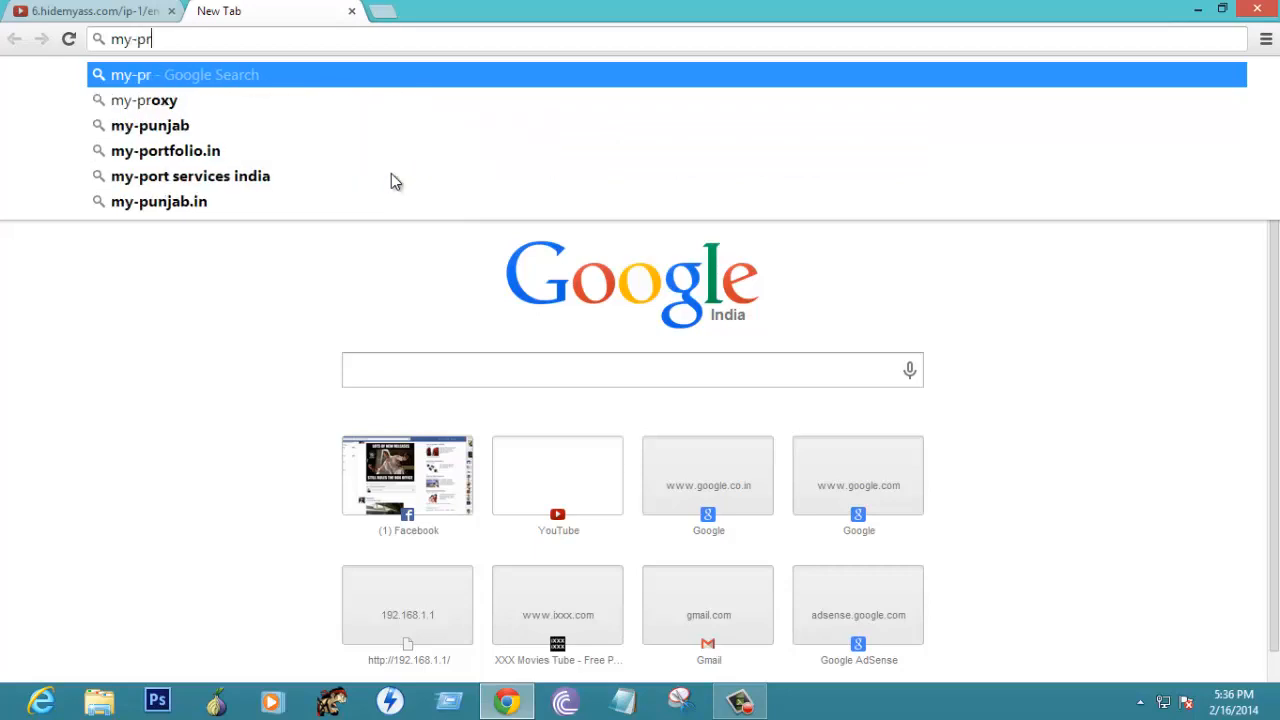
pyautogui.write('oxy.')
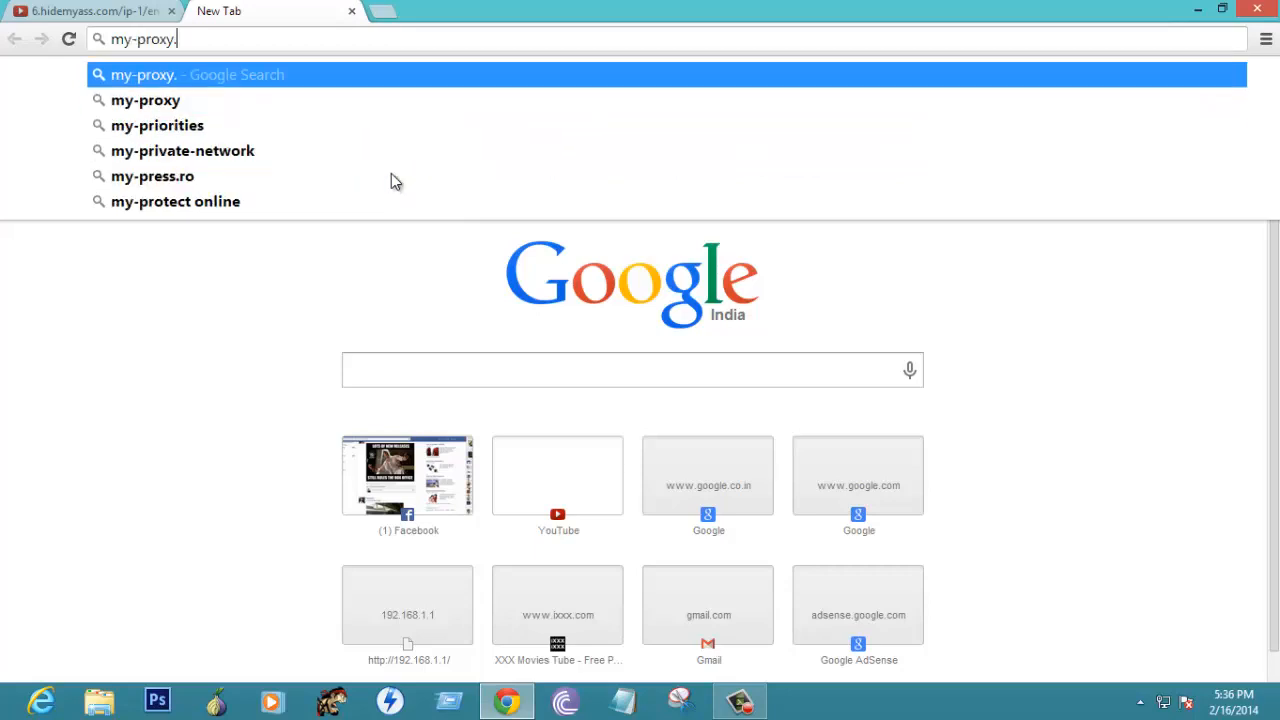
pyautogui.press('Return')
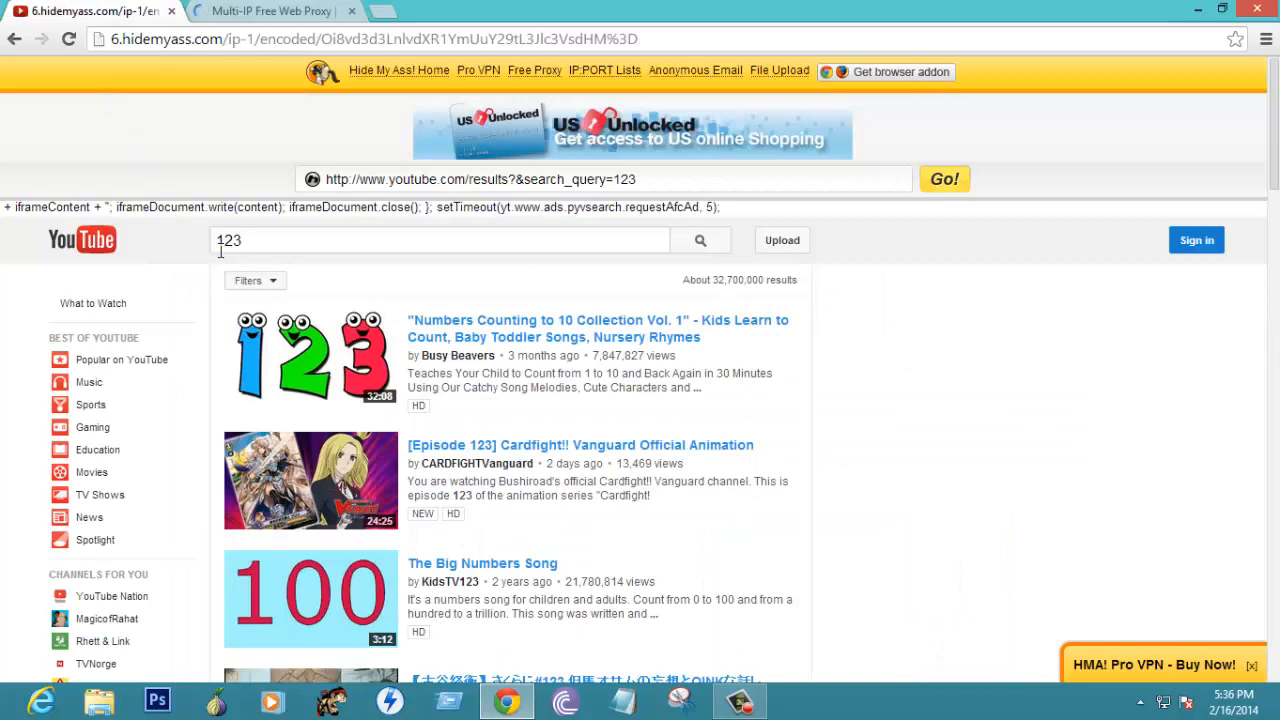
pyautogui.moveTo(276, 12)
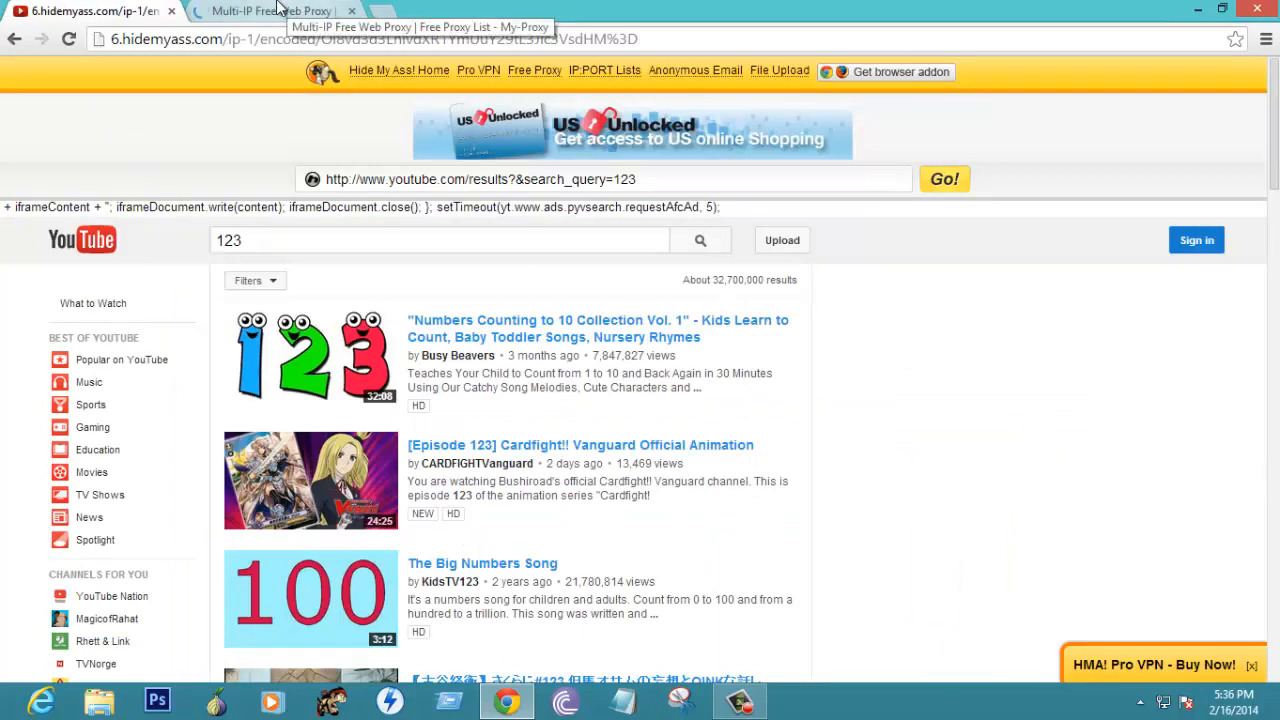
pyautogui.click(280, 12)
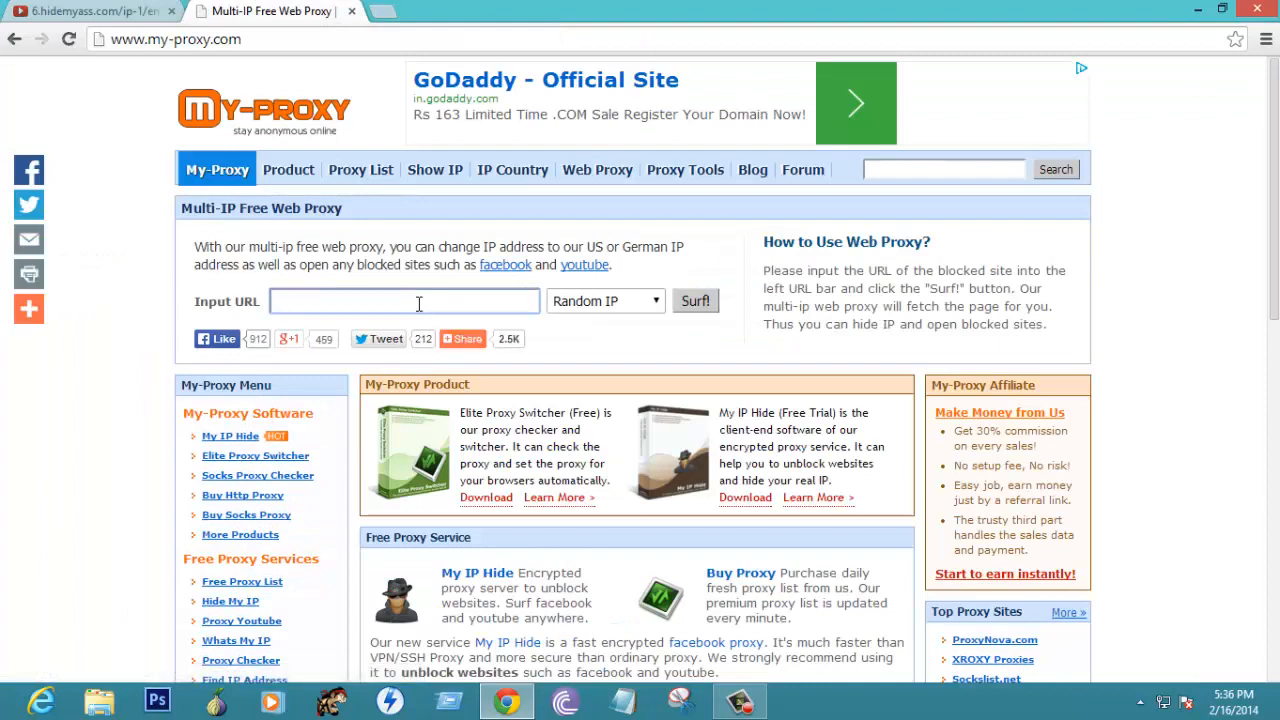
# Surf to facebook.com through My-Proxy, view its login page, and return to the proxy home.
pyautogui.write('fa')
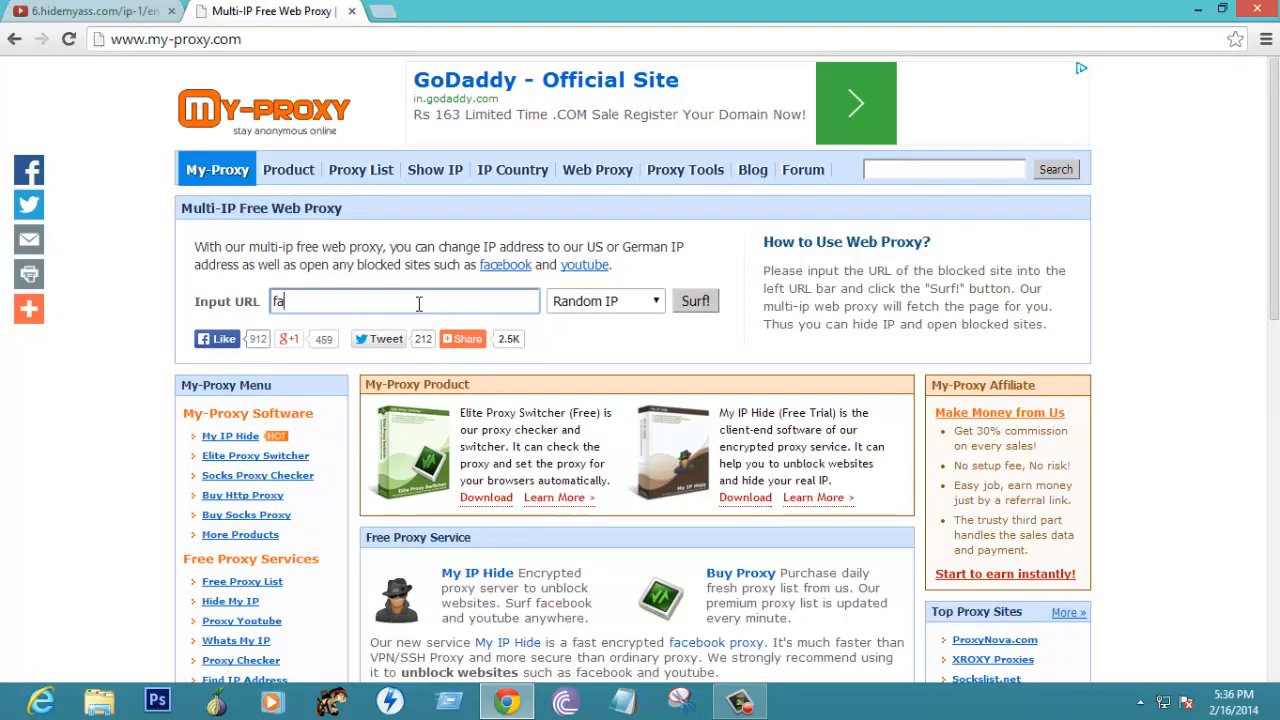
pyautogui.write('cebook')
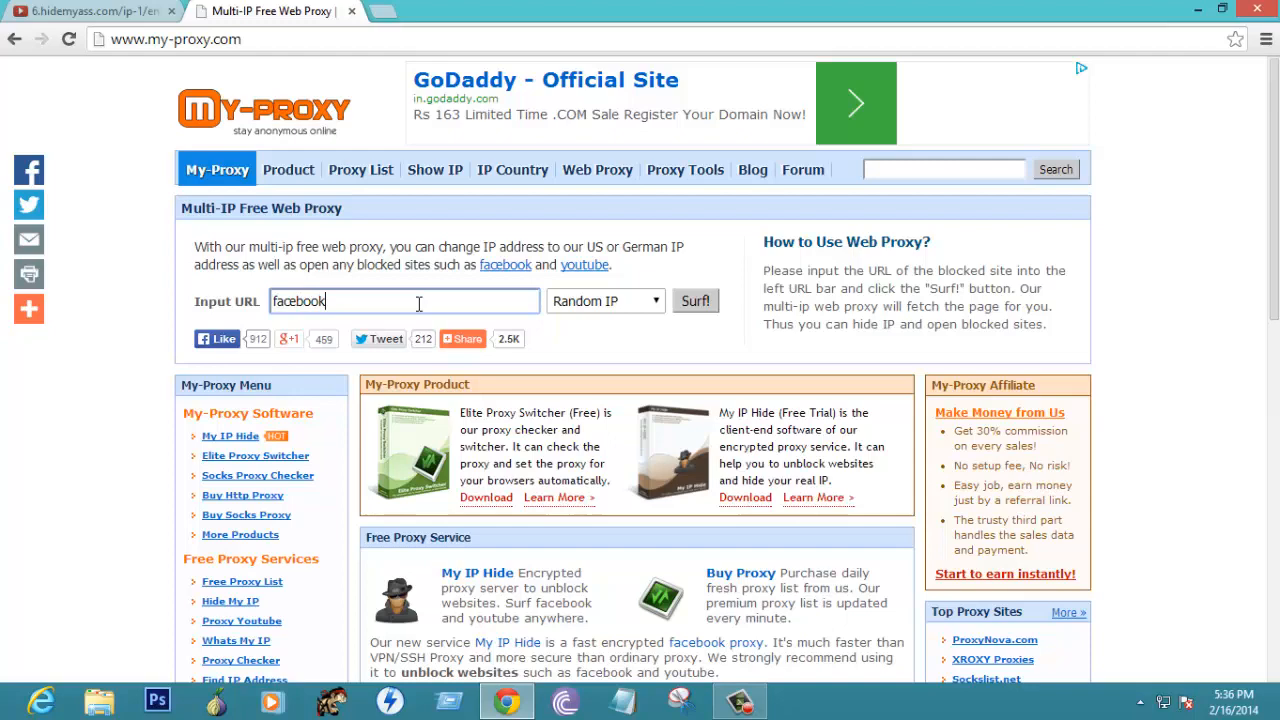
pyautogui.write('.com')
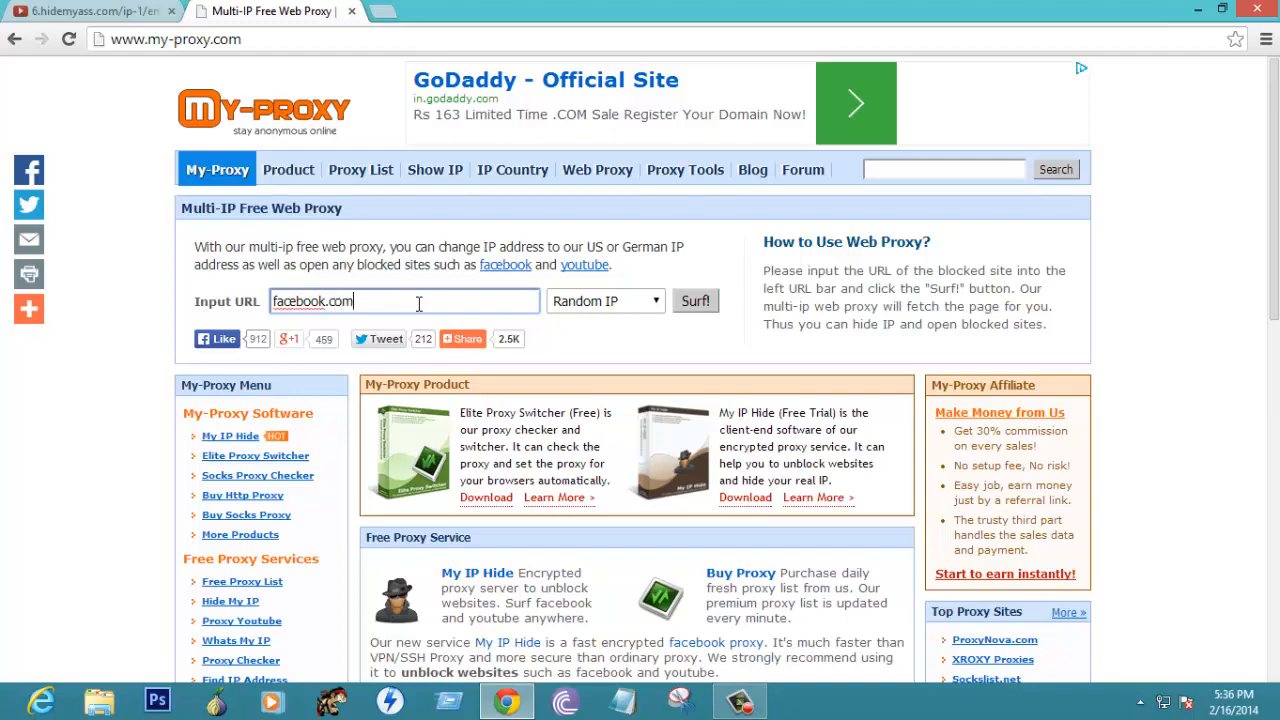
pyautogui.click(696, 300)
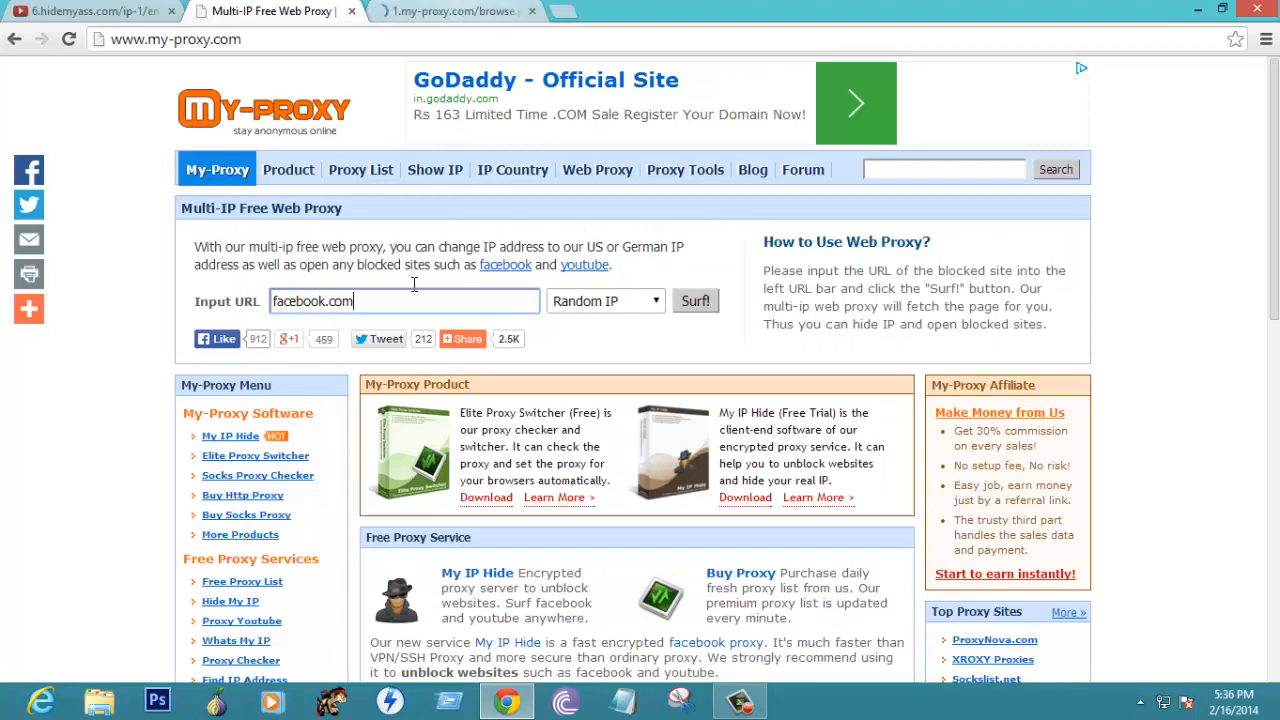
pyautogui.click(694, 300)
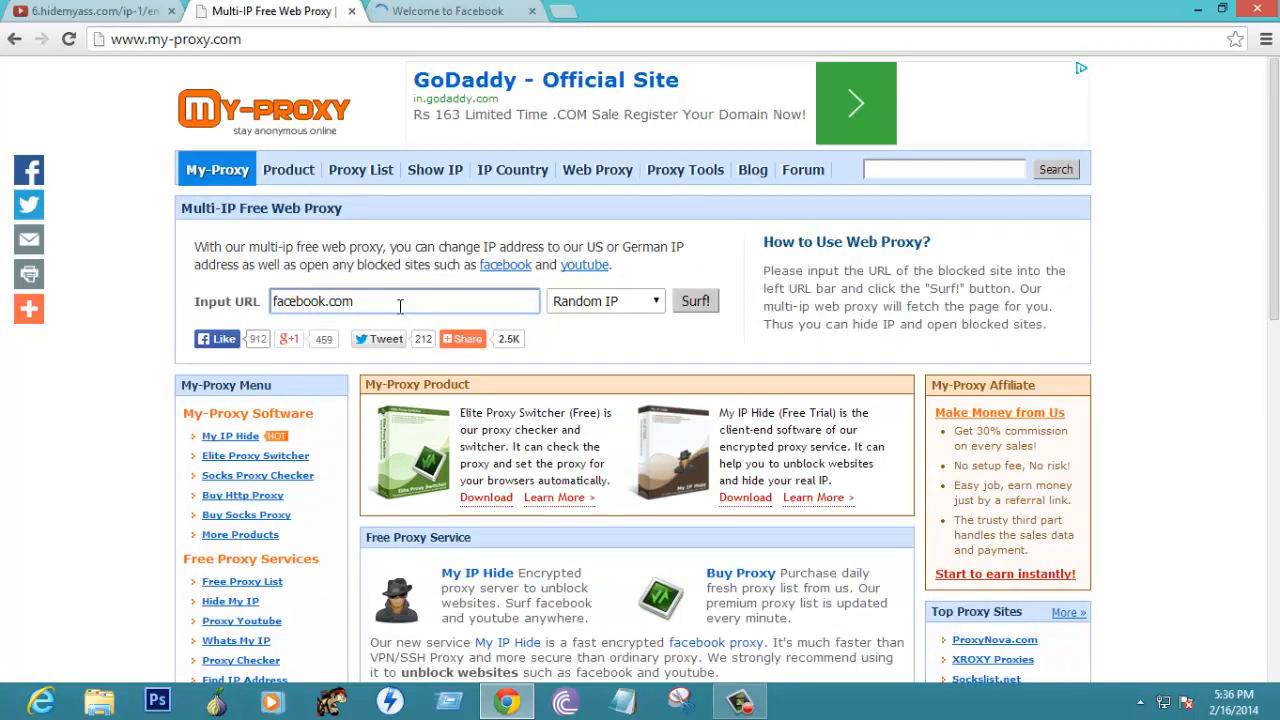
pyautogui.click(696, 300)
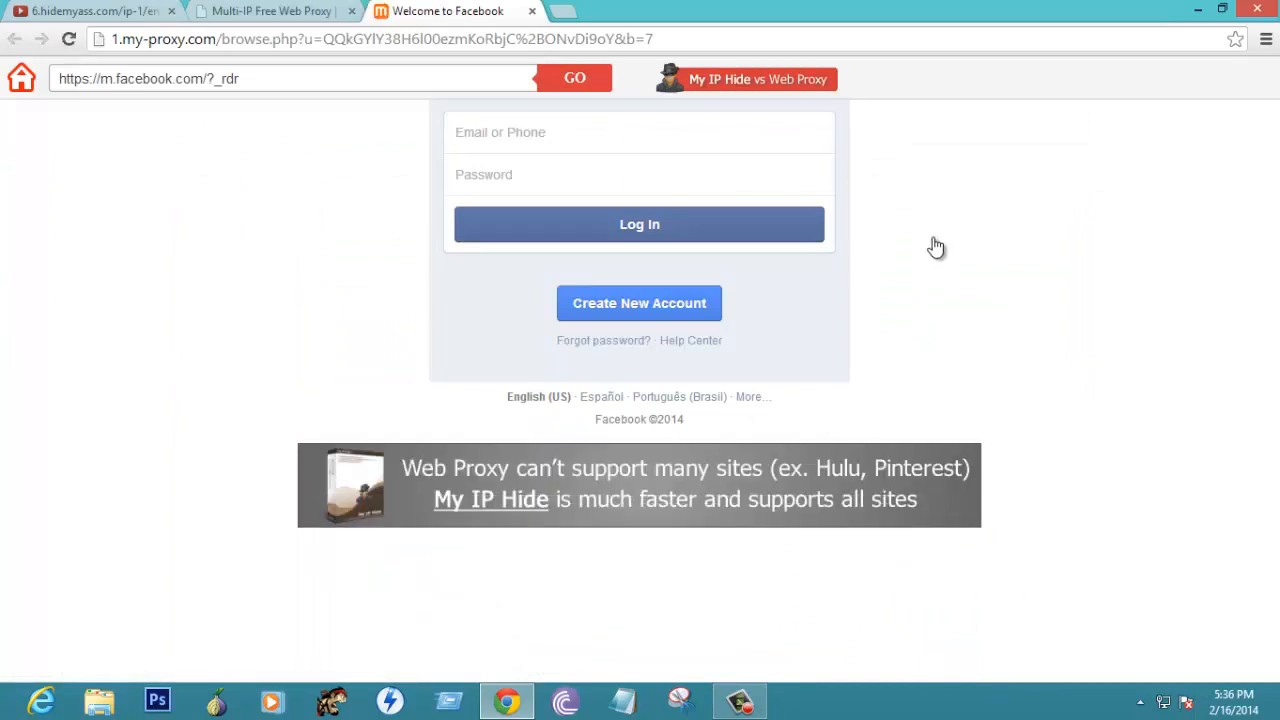
pyautogui.moveTo(550, 40)
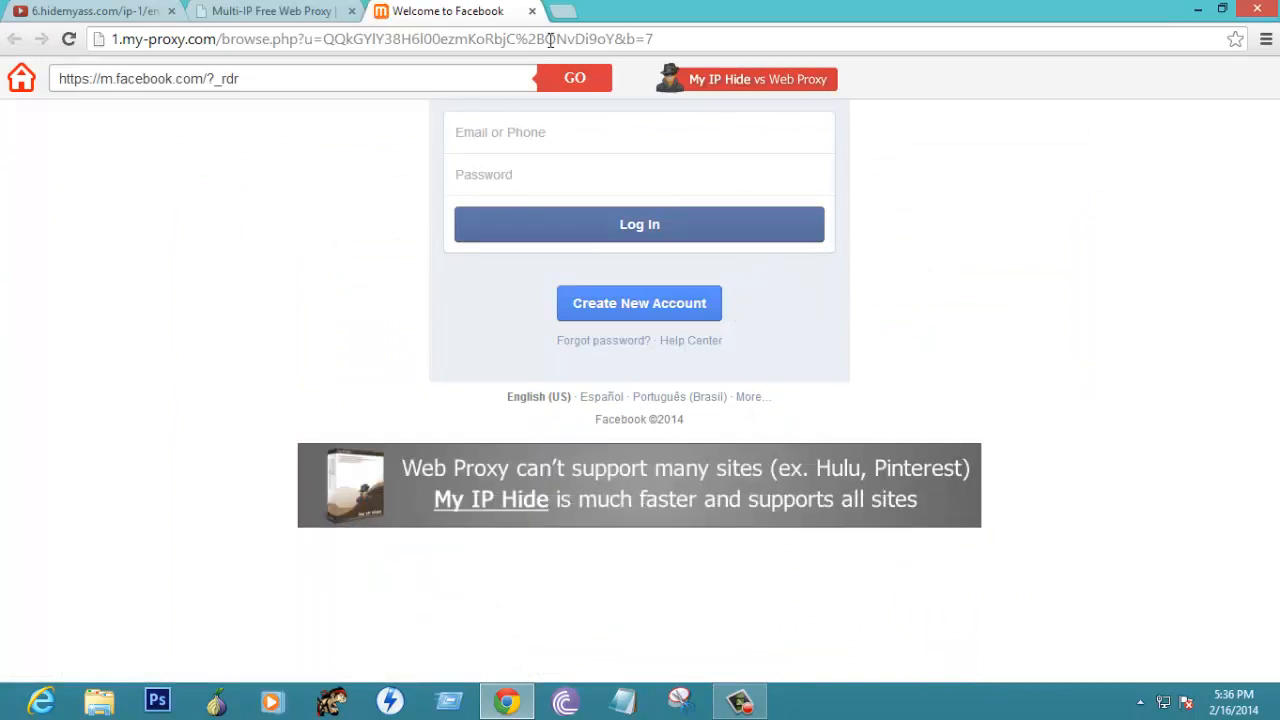
pyautogui.click(532, 12)
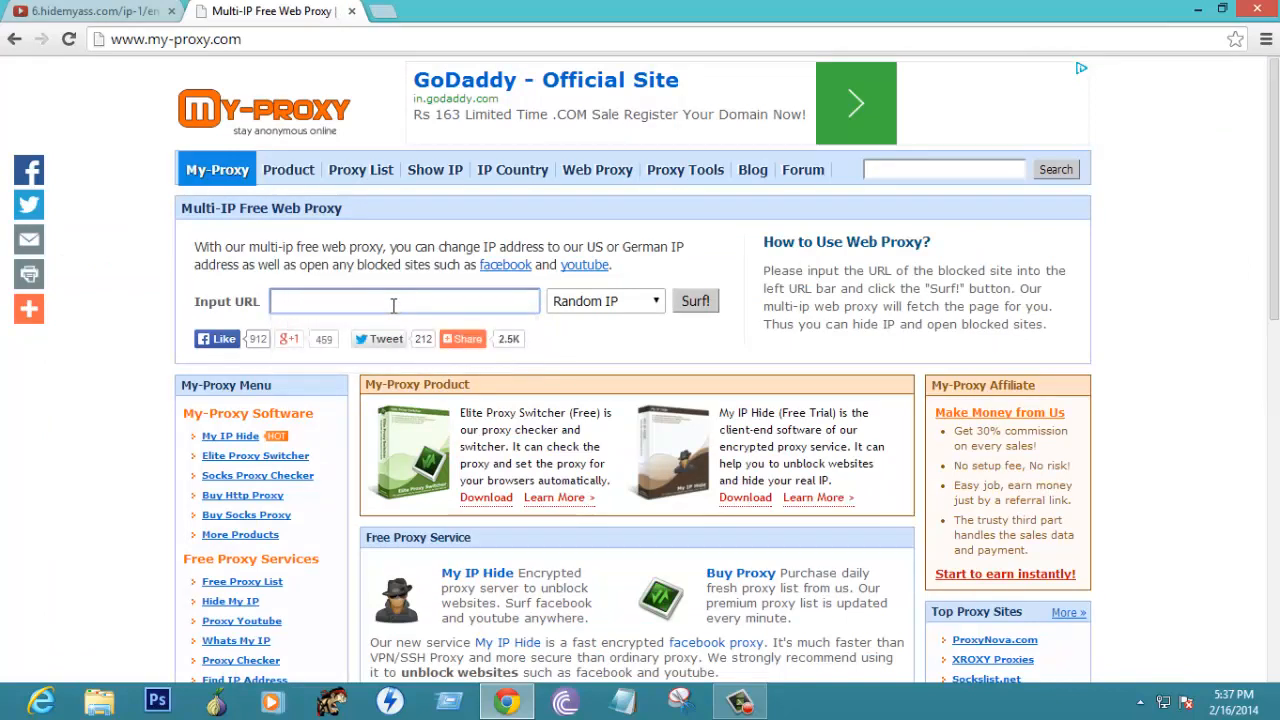
# Enter google.com in the Input URL box and surf to it through My-Proxy.
pyautogui.click(404, 300)
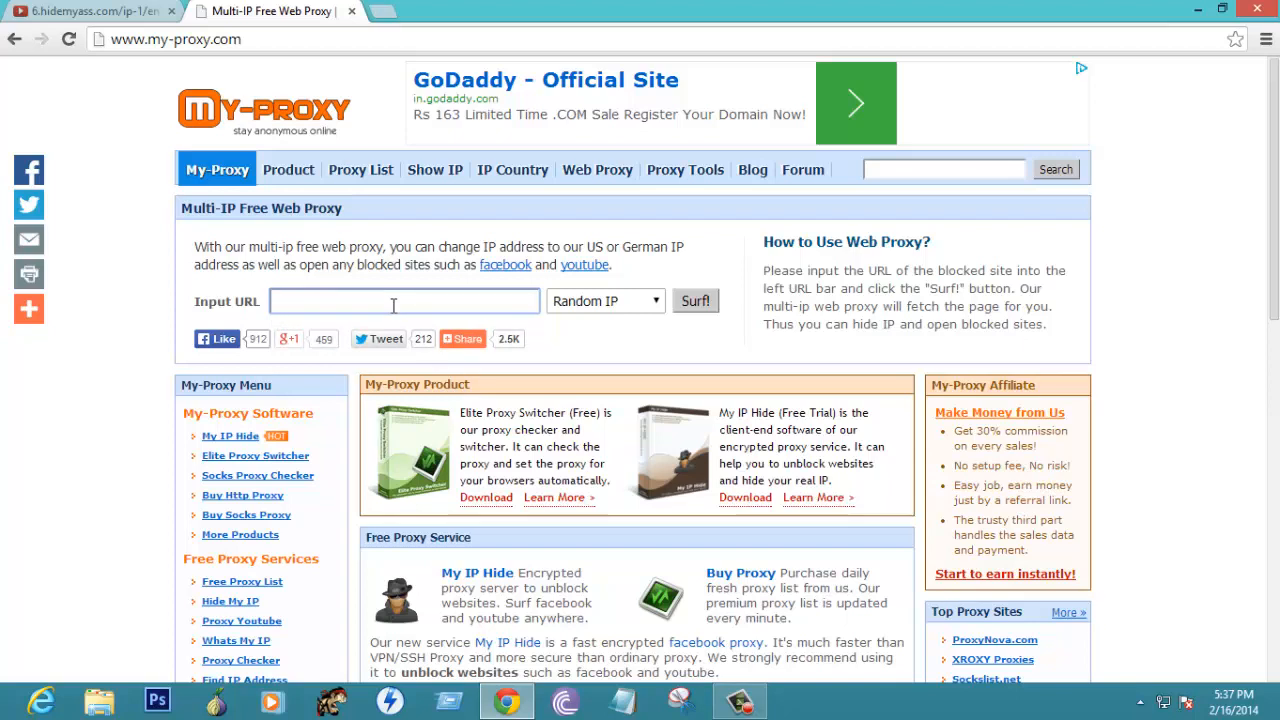
pyautogui.write('googl')
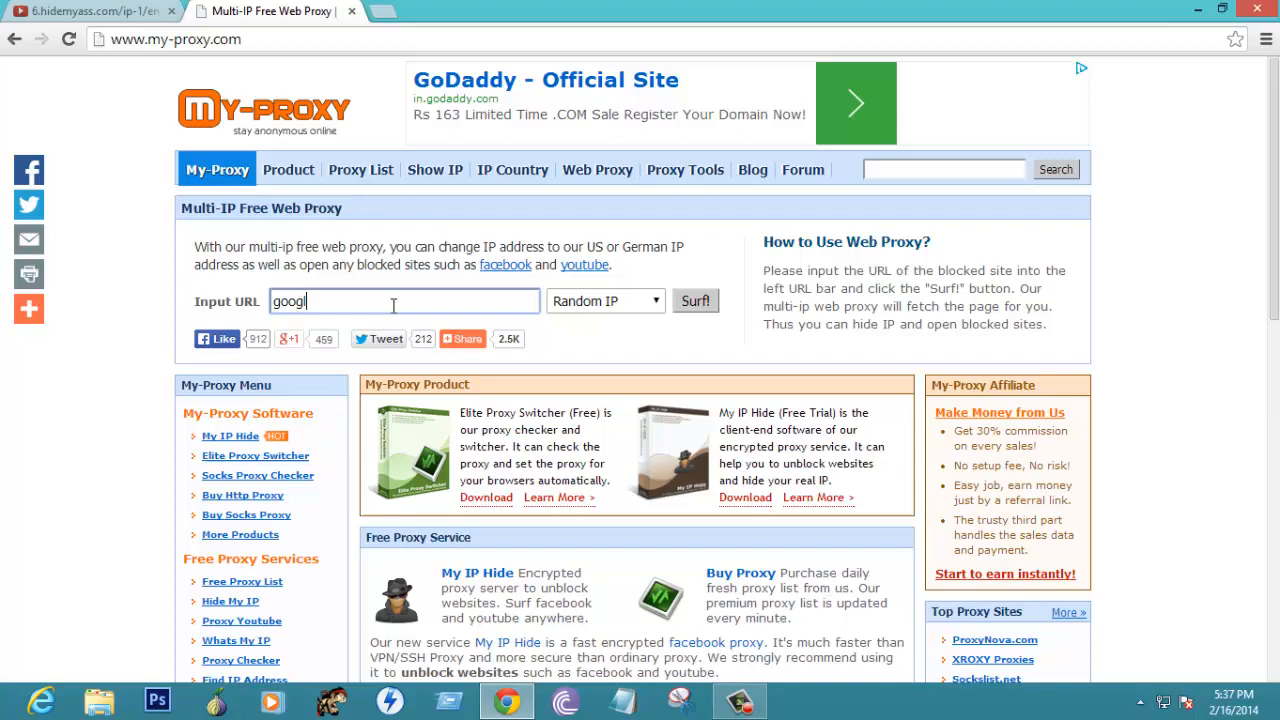
pyautogui.write('e.c')
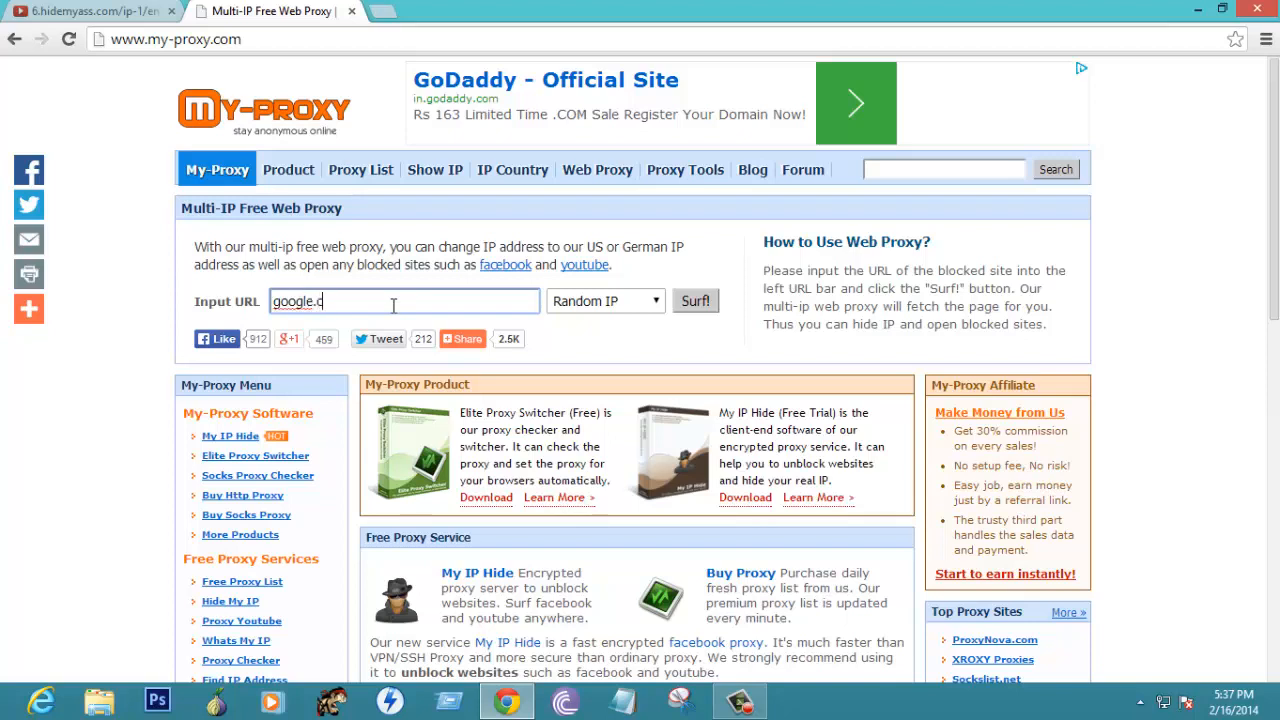
pyautogui.click(696, 300)
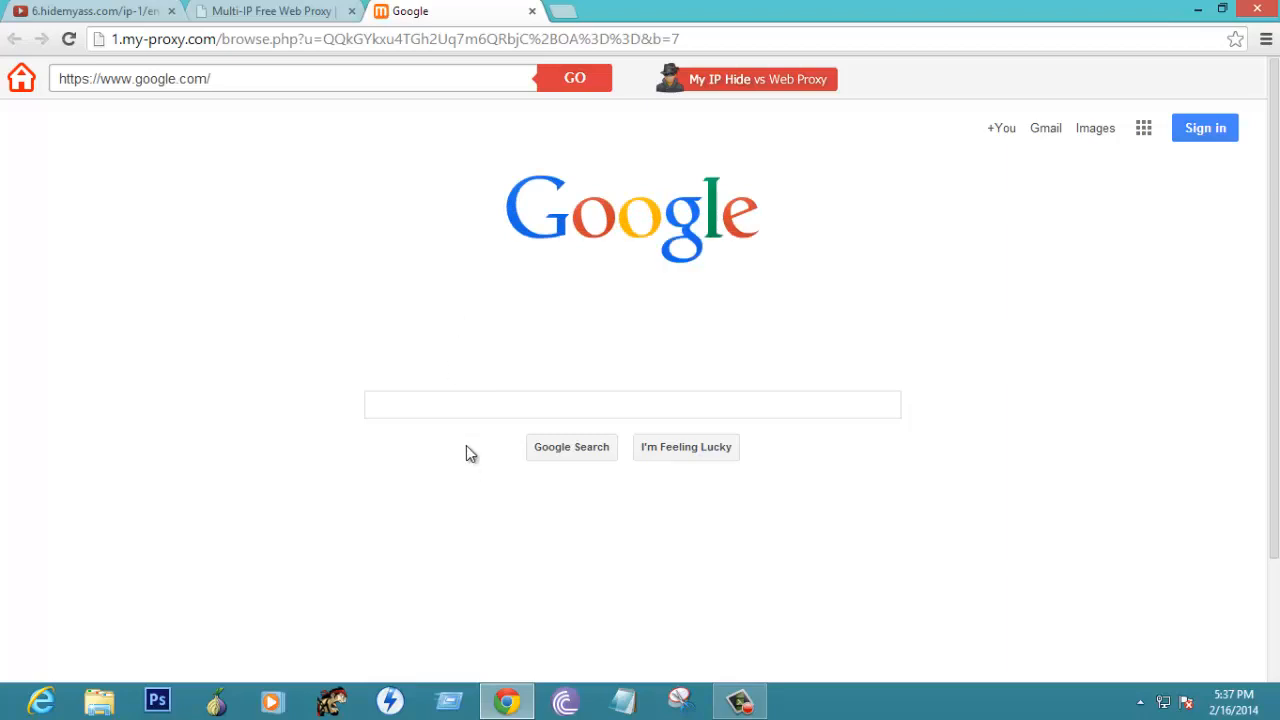
# Run a proxied Google search for 128, then return to the My-Proxy home page.
pyautogui.click(632, 404)
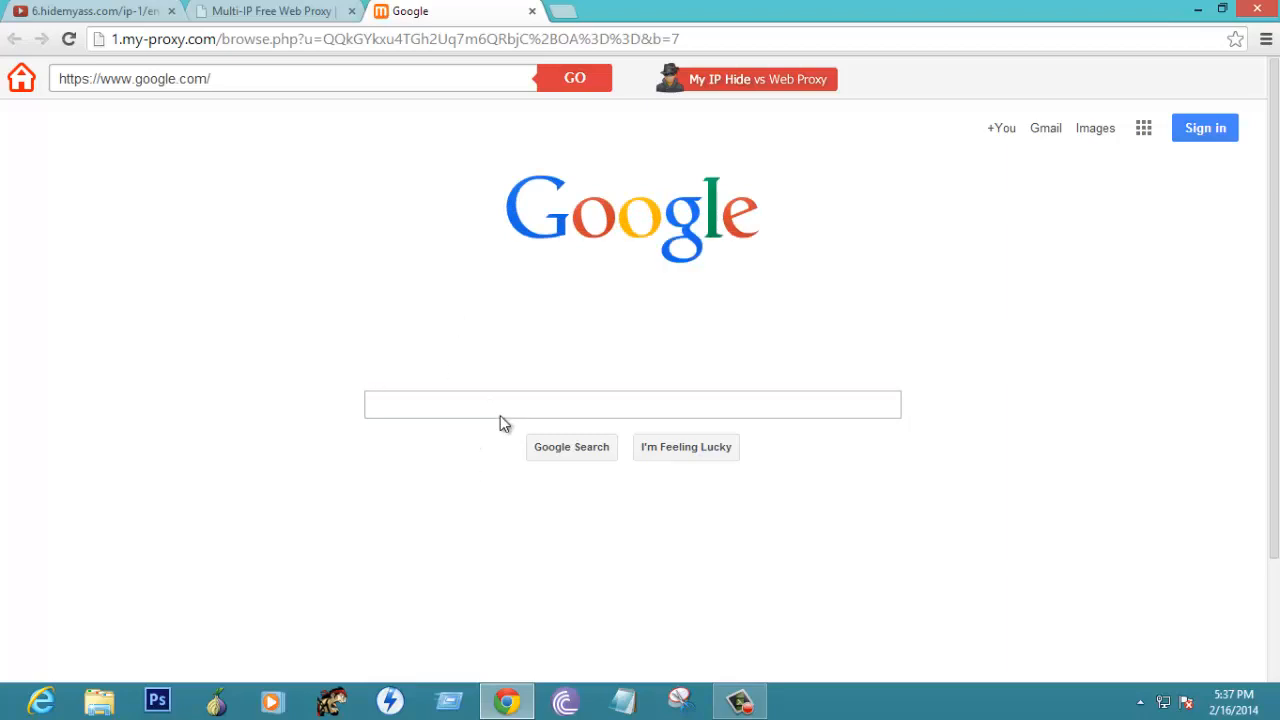
pyautogui.write('128')
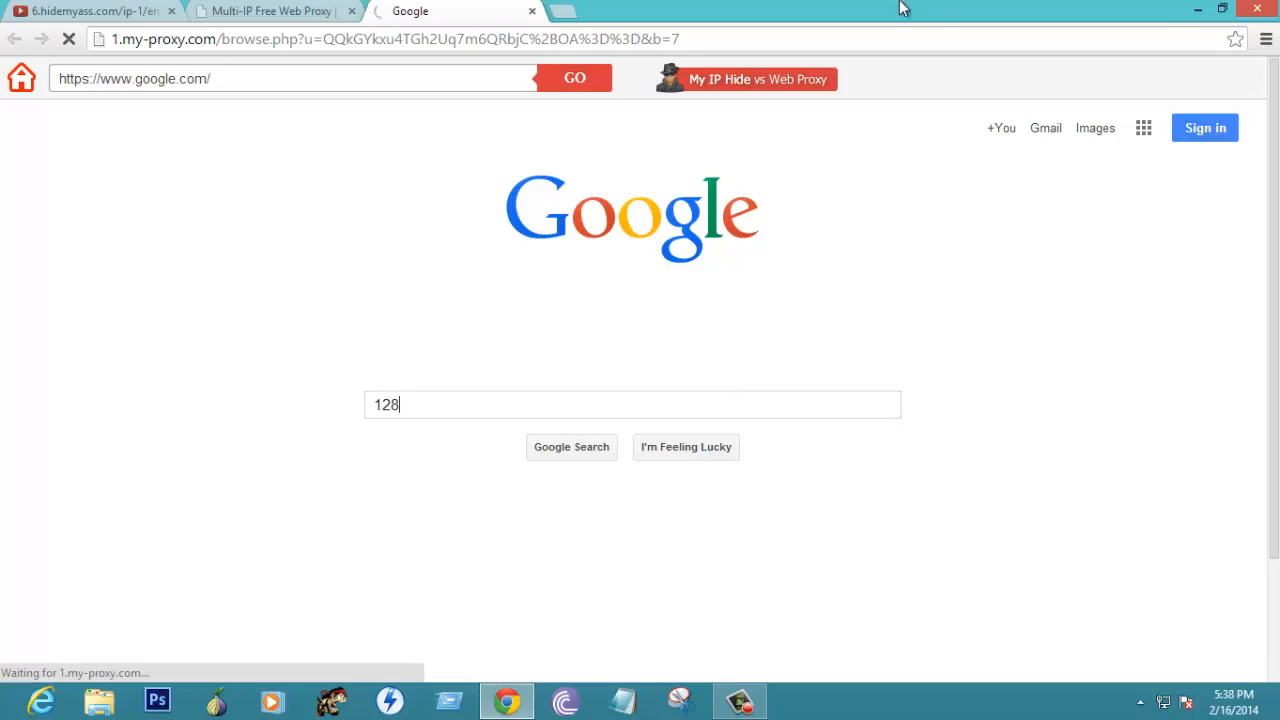
pyautogui.click(572, 448)
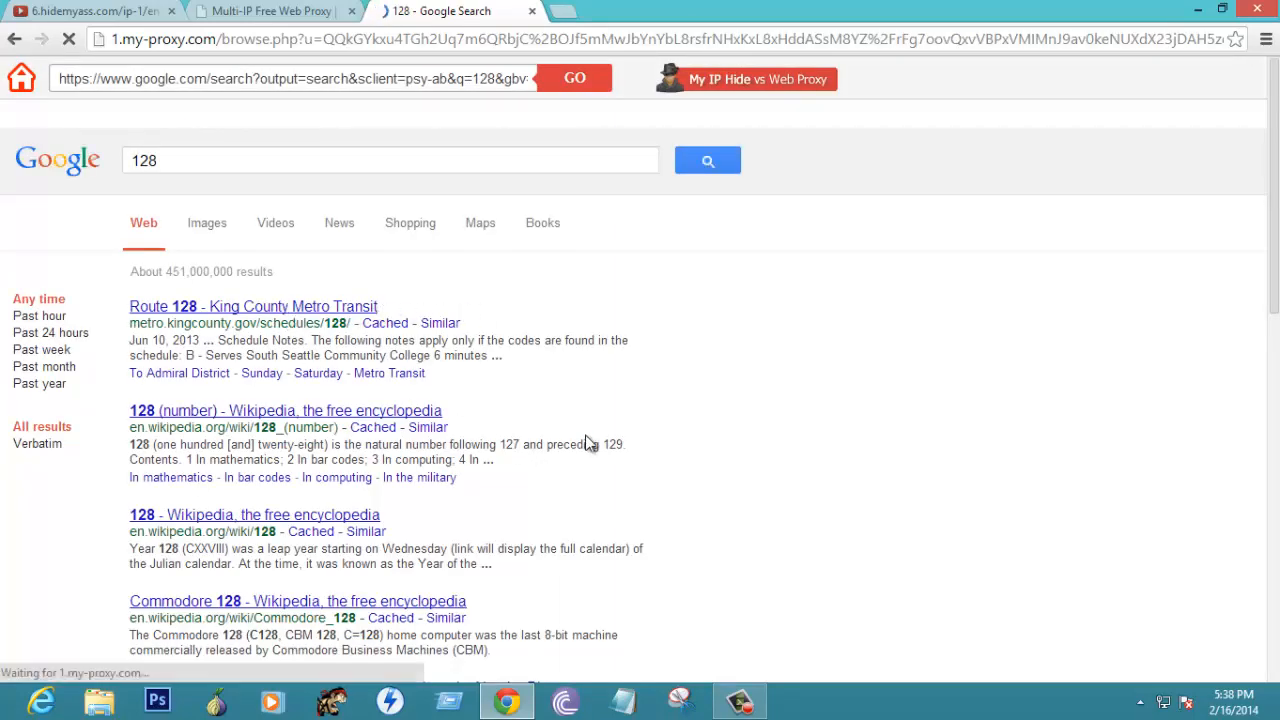
pyautogui.scroll(-3)
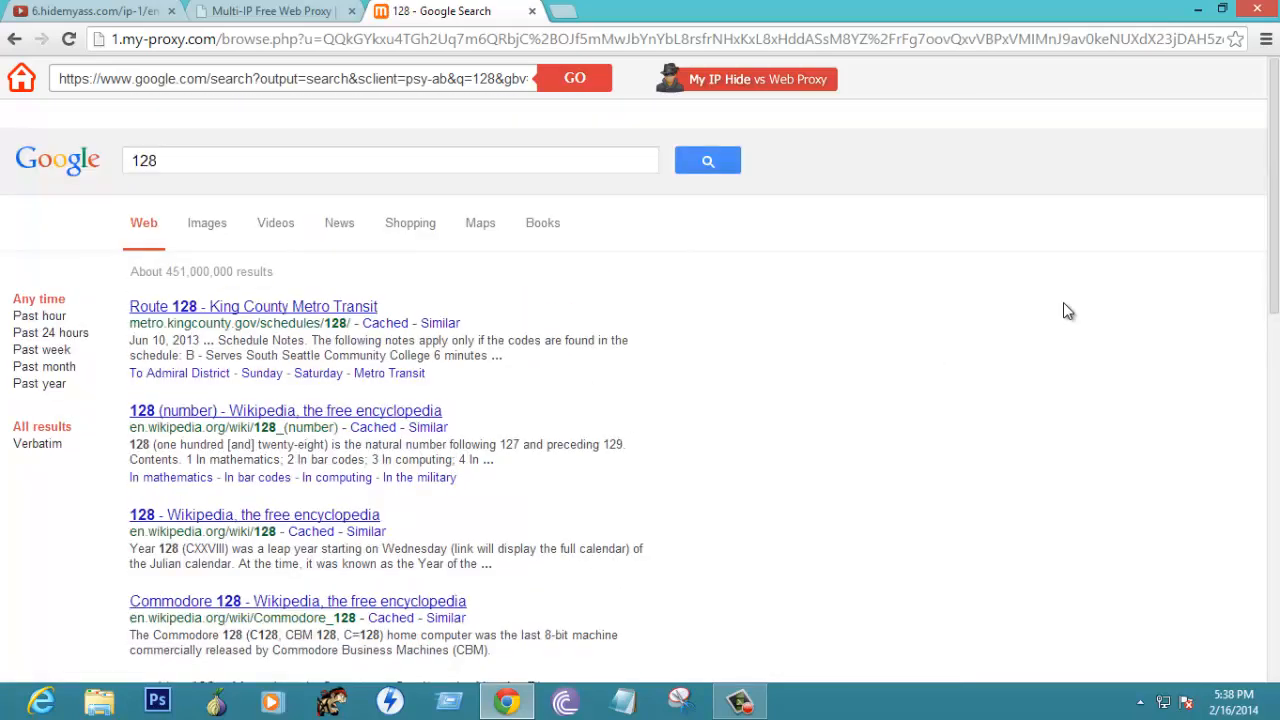
pyautogui.click(270, 12)
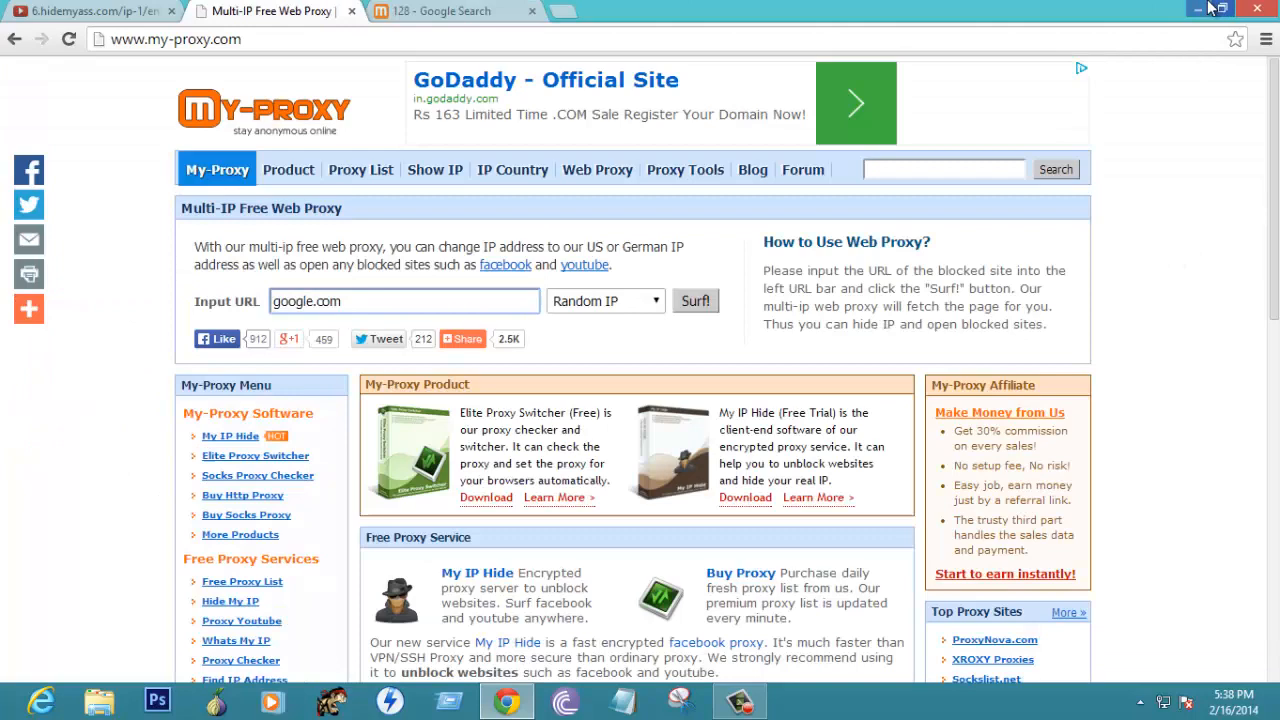